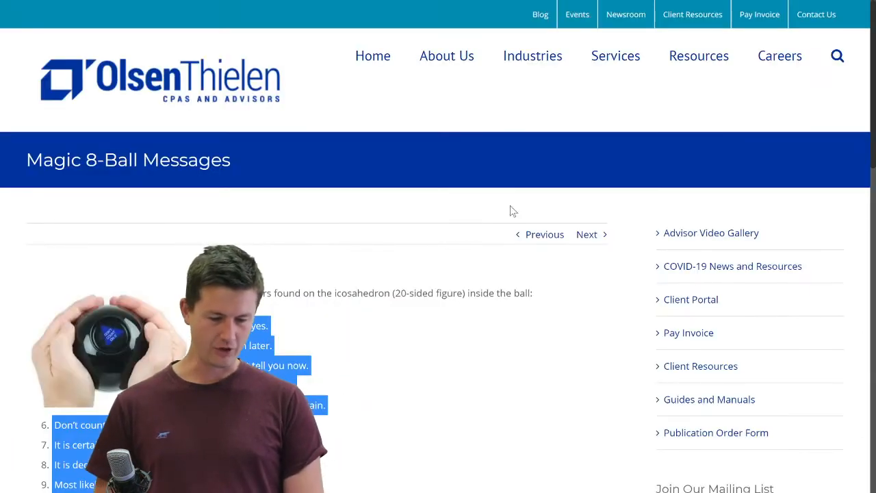
Begin line 1 as question = input("") with an empty prompt string.
scroll(down, 3)
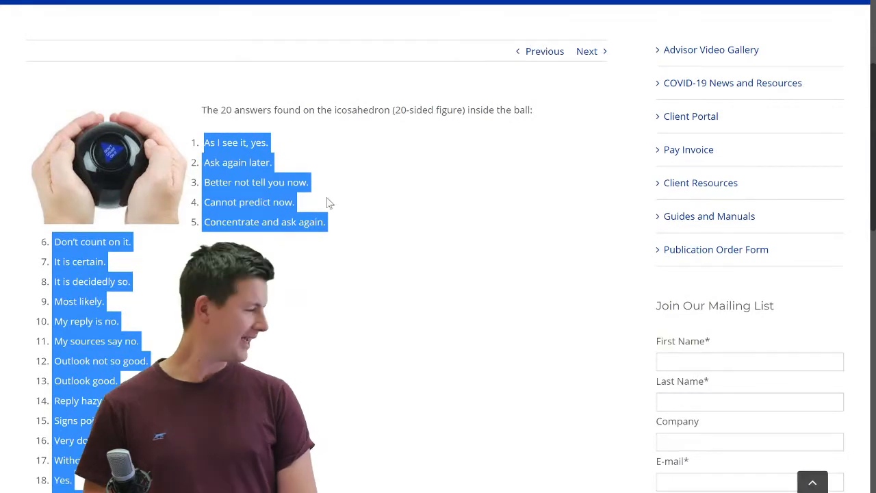
scroll(up, 3)
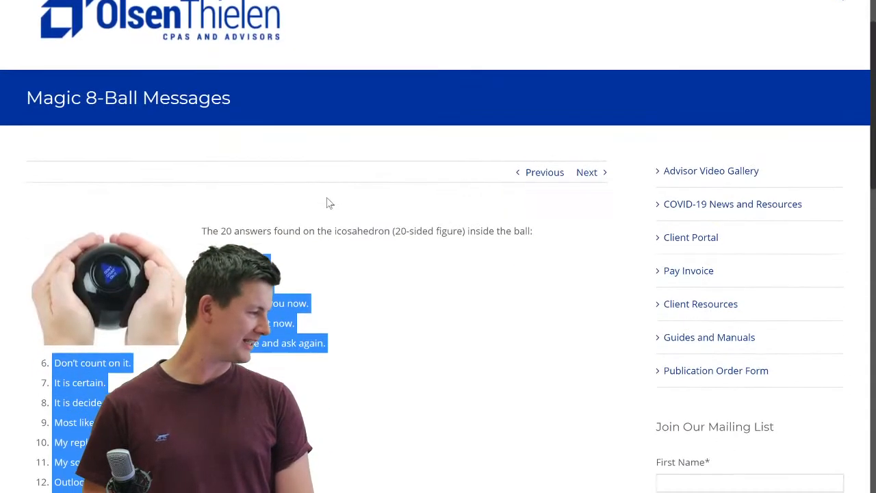
scroll(down, 3)
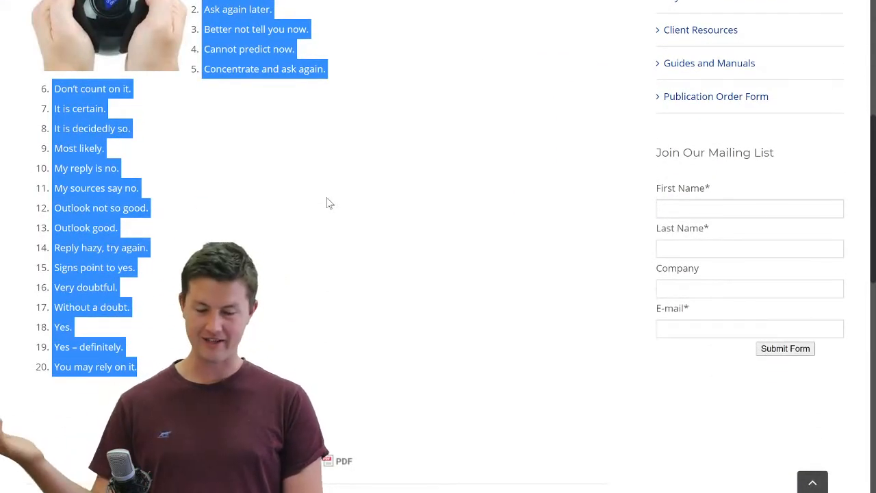
scroll(up, 3)
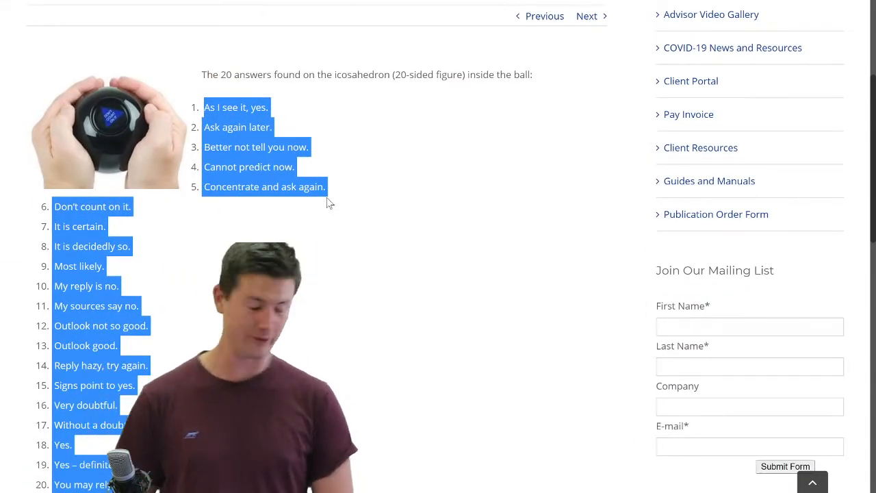
scroll(up, 3)
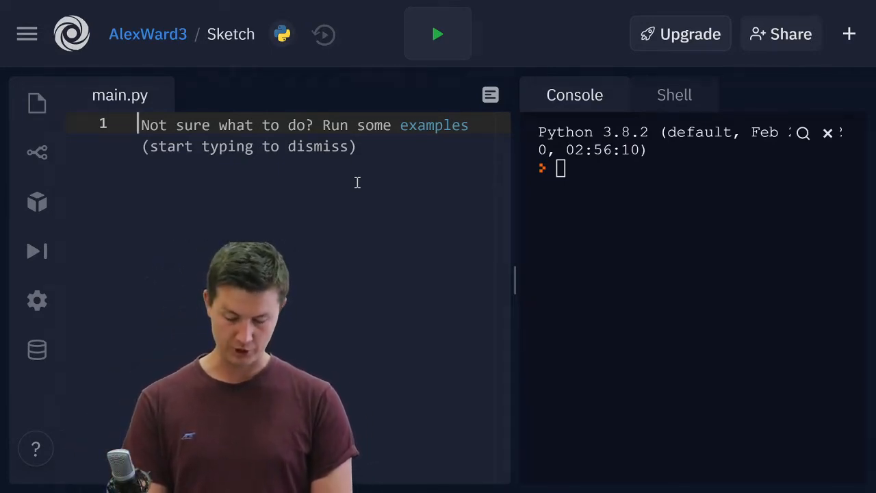
text(question =)
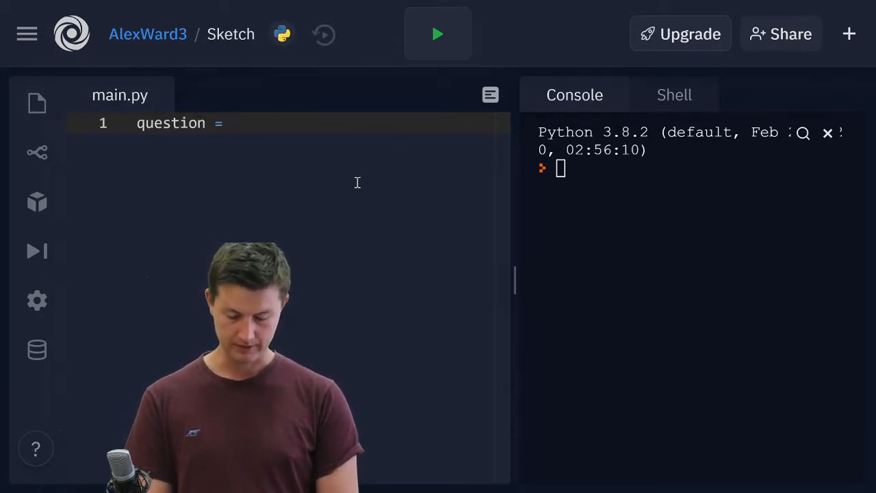
text(intp())
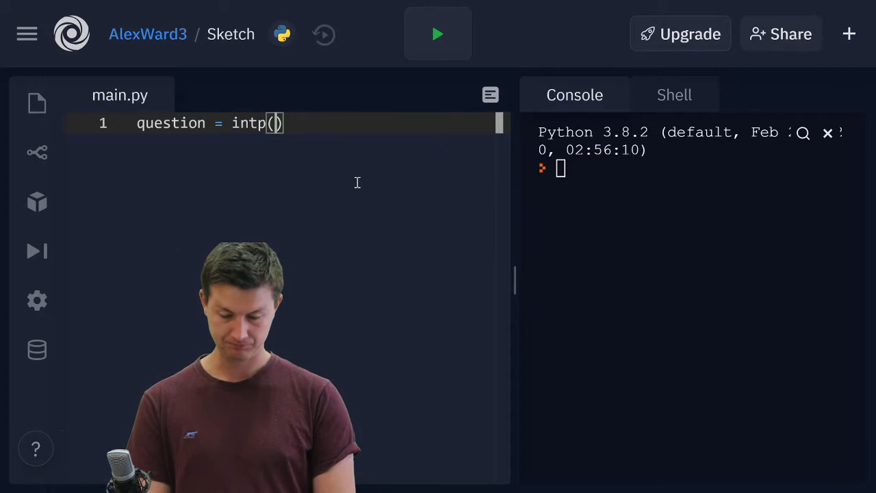
text(up)
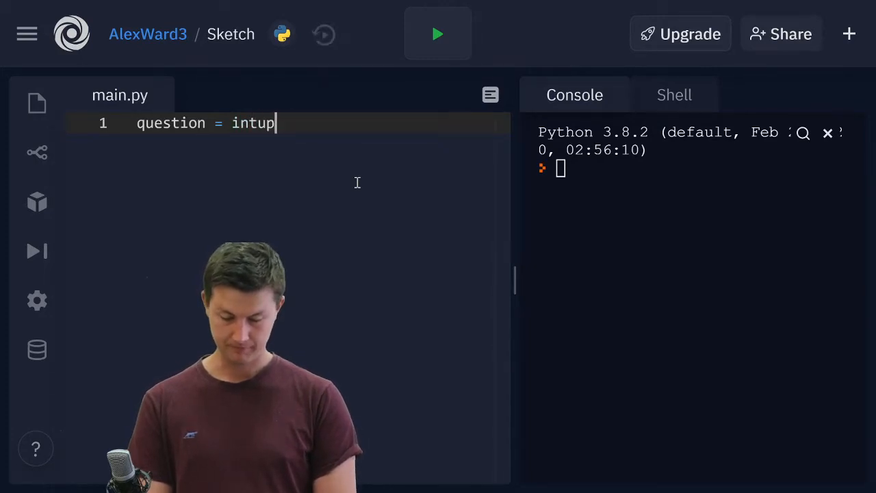
key(Backspace)
text(pu)
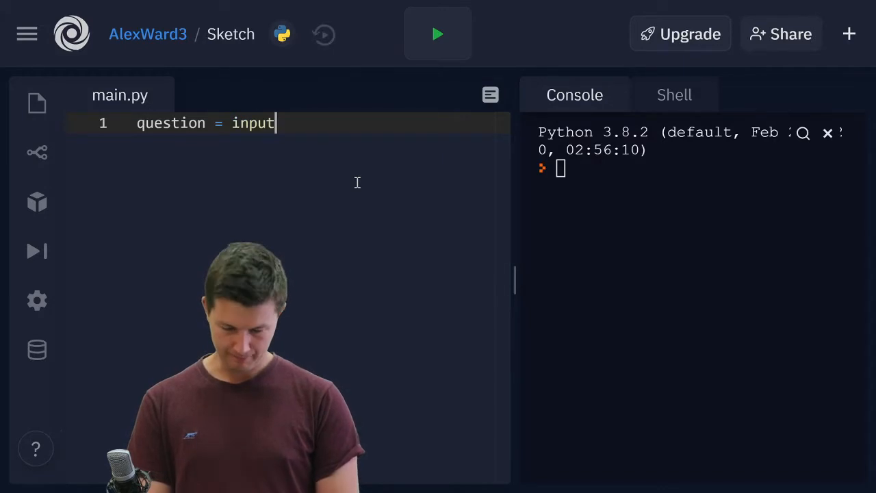
text((""))
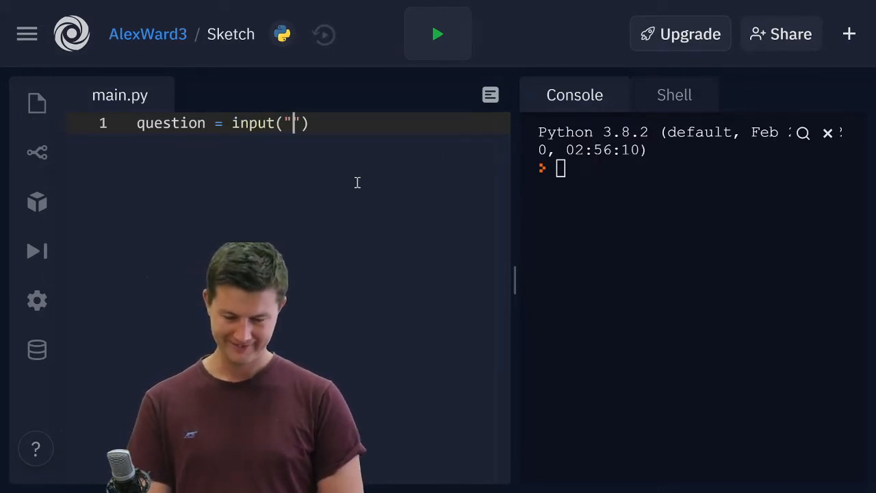
text(H)
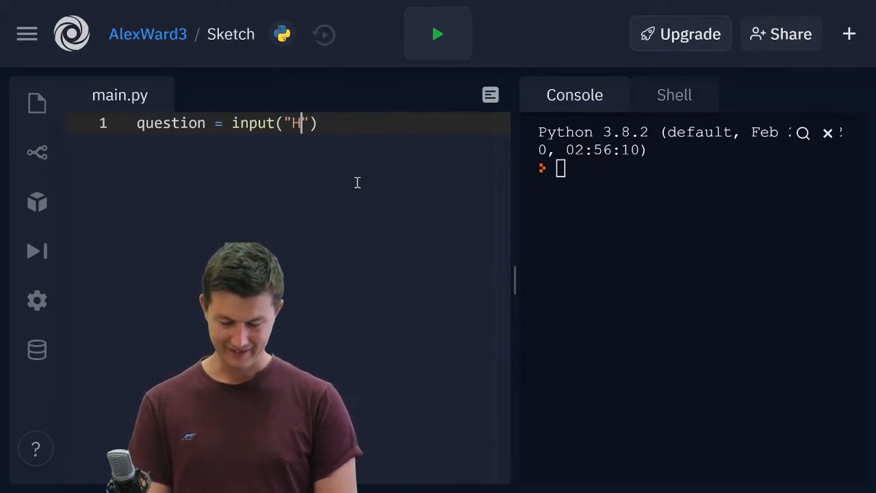
key(Backspace)
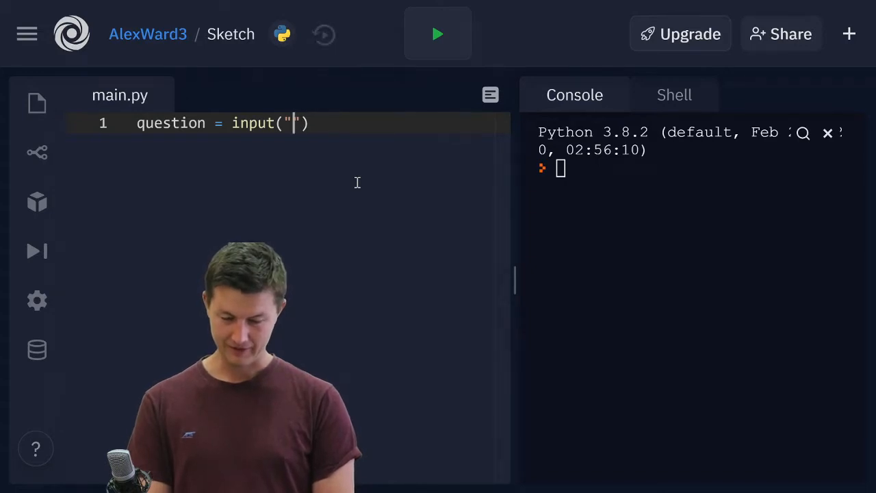
Fill the prompt with "Wecome to the magic 8 ball! \n What question would you like answered? \n".
text(Wecome to t)
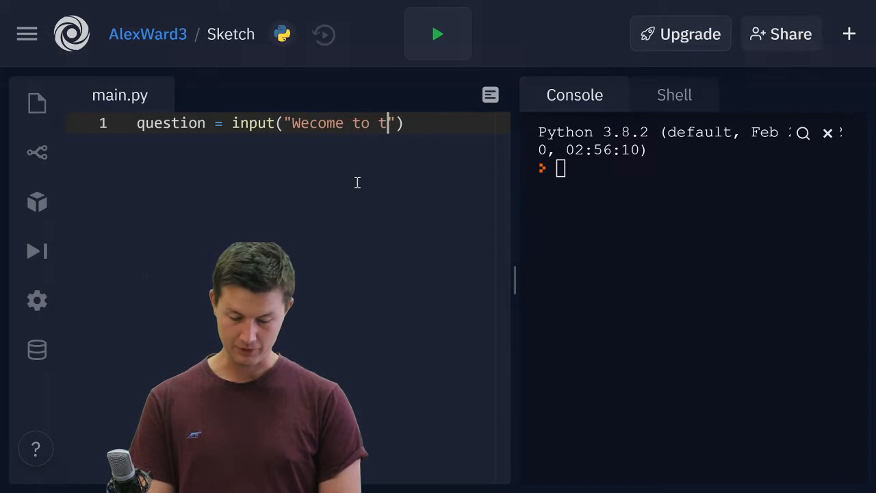
text(he magic 8 ball)
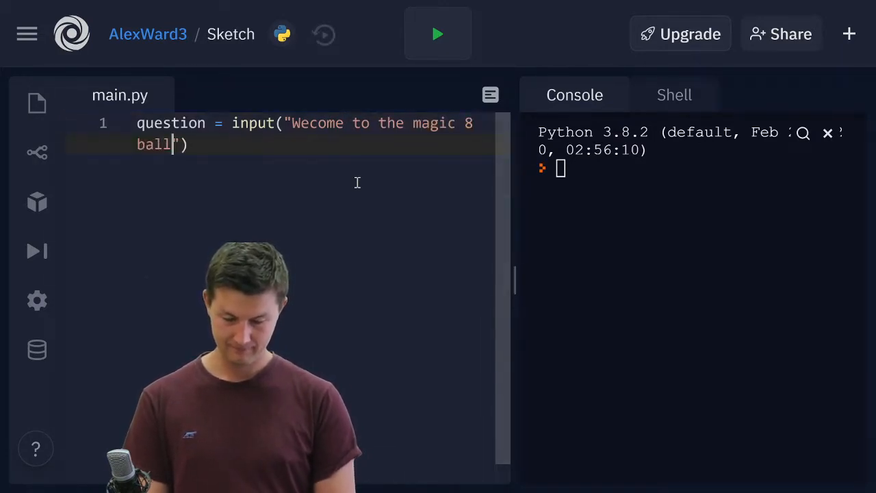
text(!)
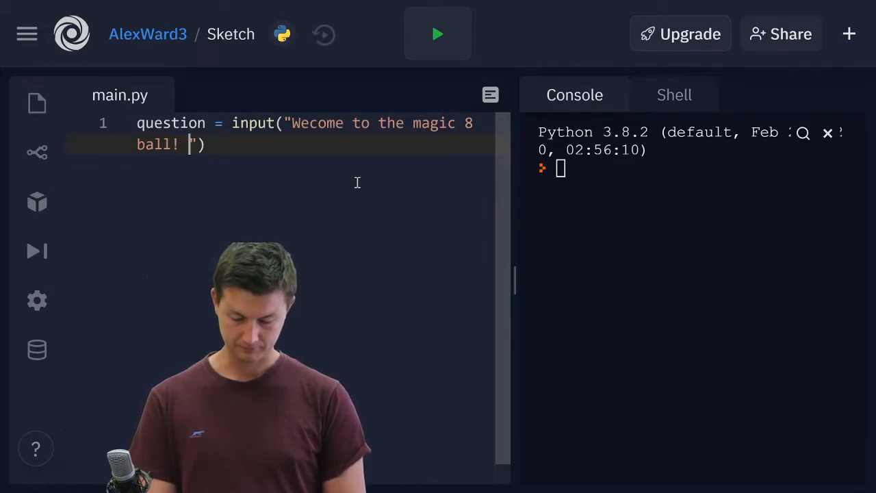
key(Backspace)
text(\n )
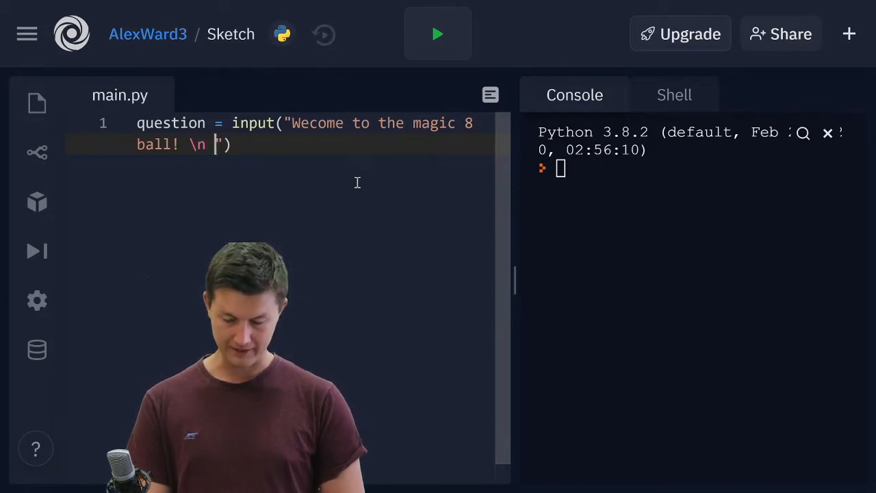
text(What que)
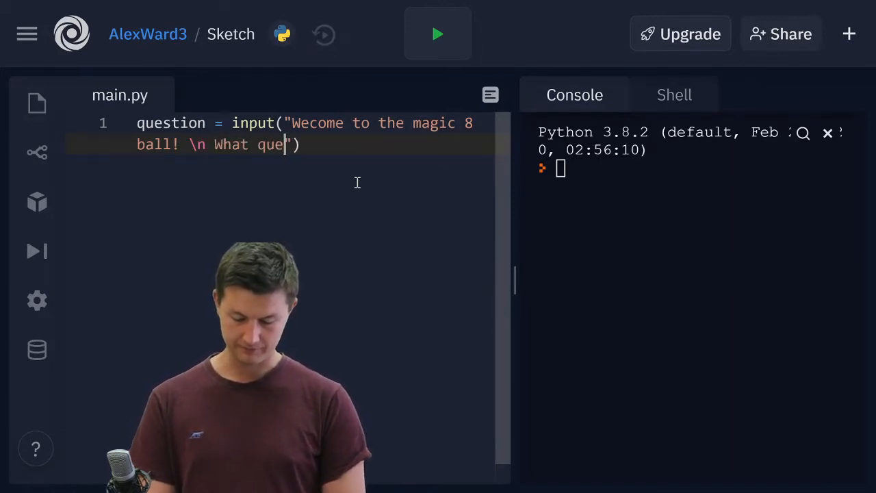
text(stion would yo)
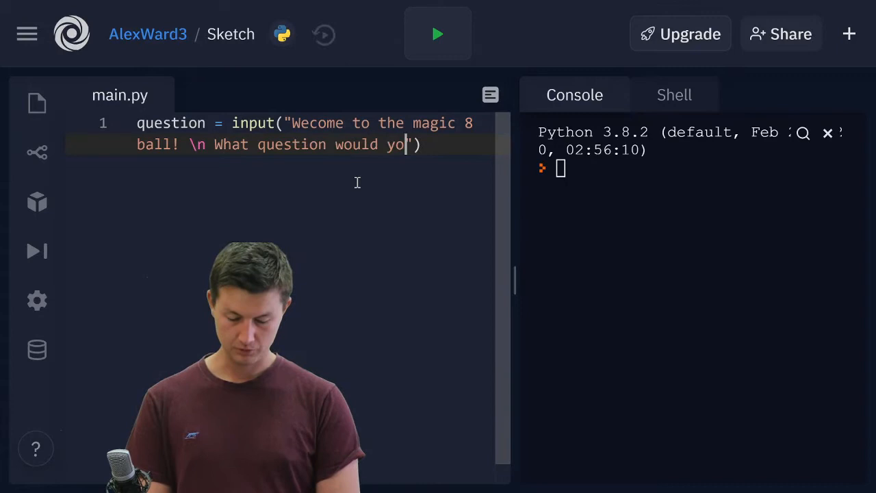
text(u like answered? \n)
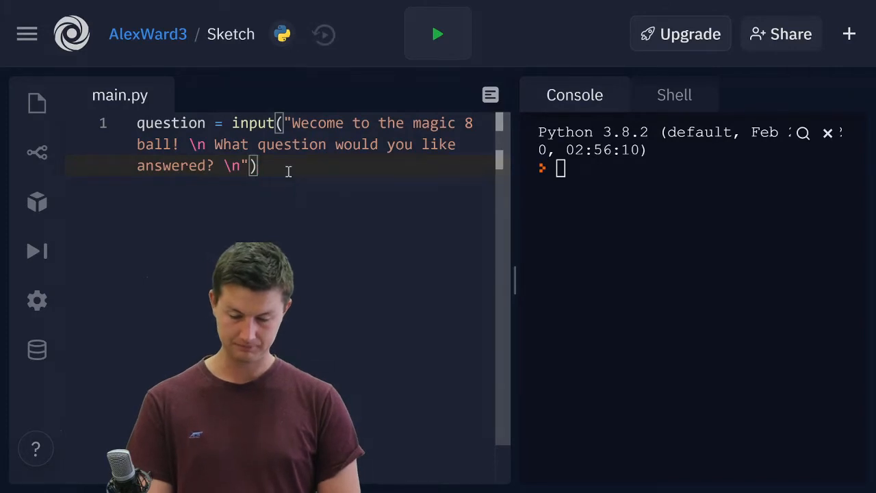
key(Enter)
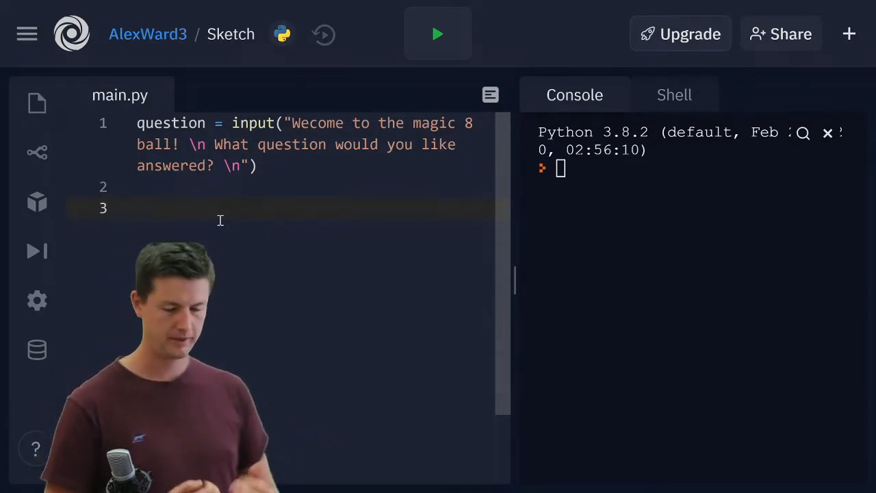
Start ans = [ on line 3 and paste in the copied Magic 8-Ball answers.
text(ans =)
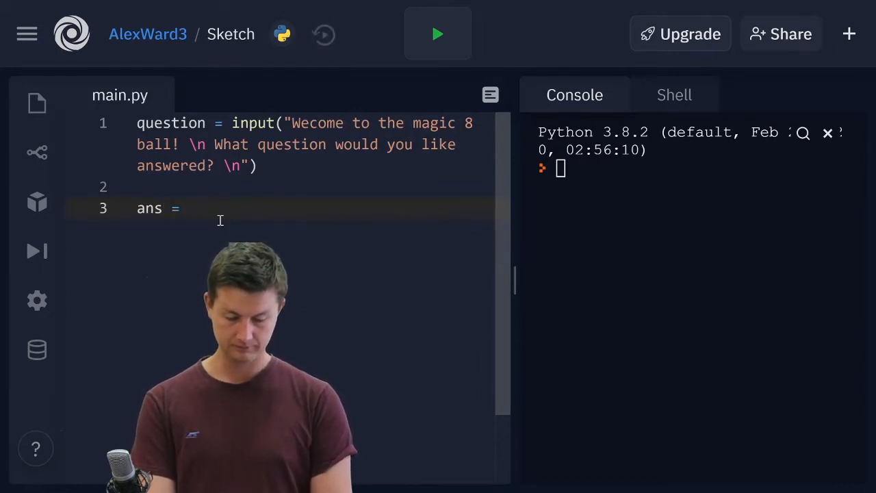
text({})
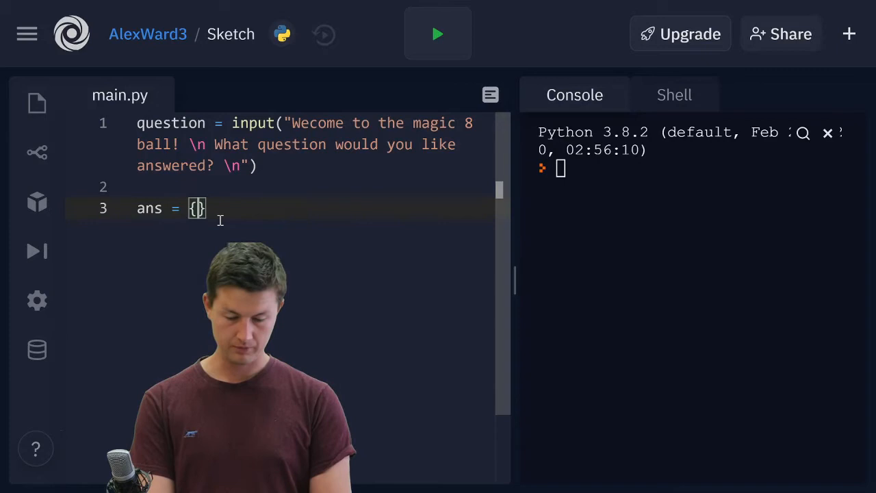
text([])
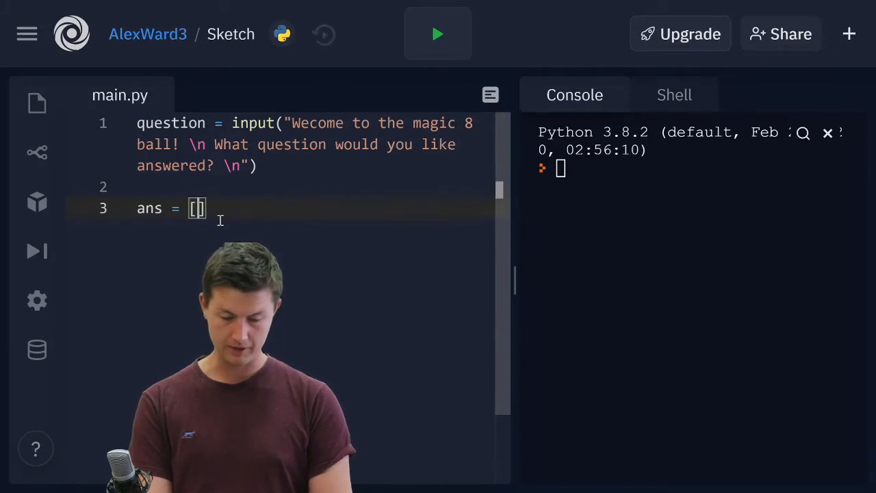
key(Enter)
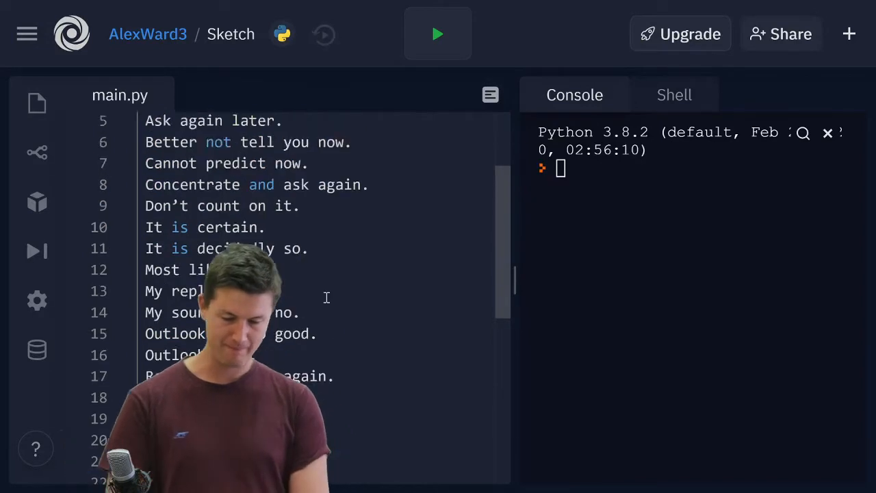
Quote and comma-separate each answer from "As I see it, yes." to "You may rely on it." and review the list.
scroll(up, 3)
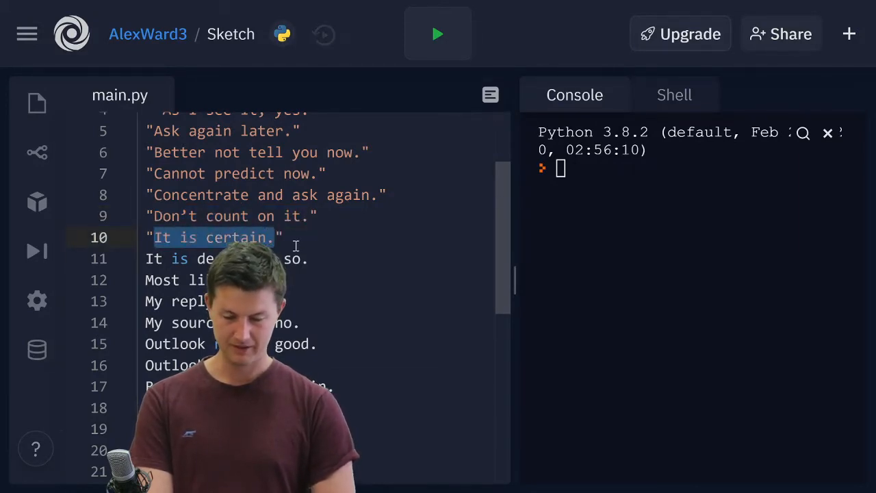
scroll(down, 3)
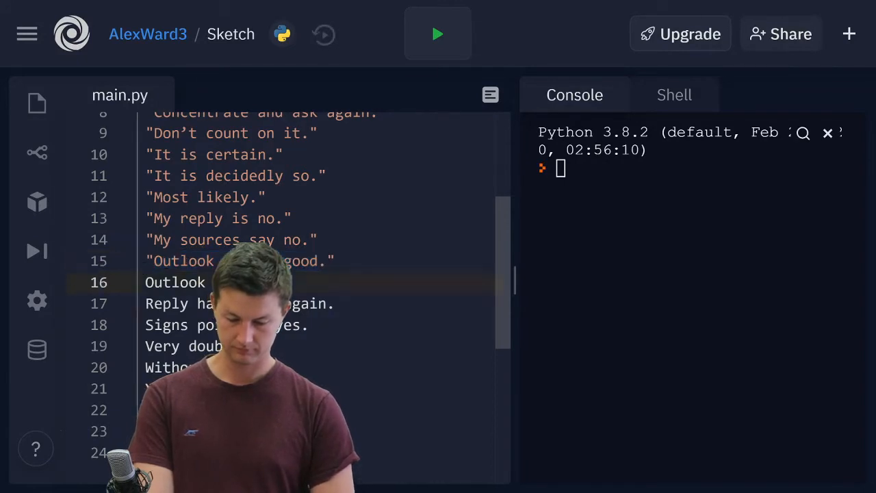
double_click(175, 282)
text(")
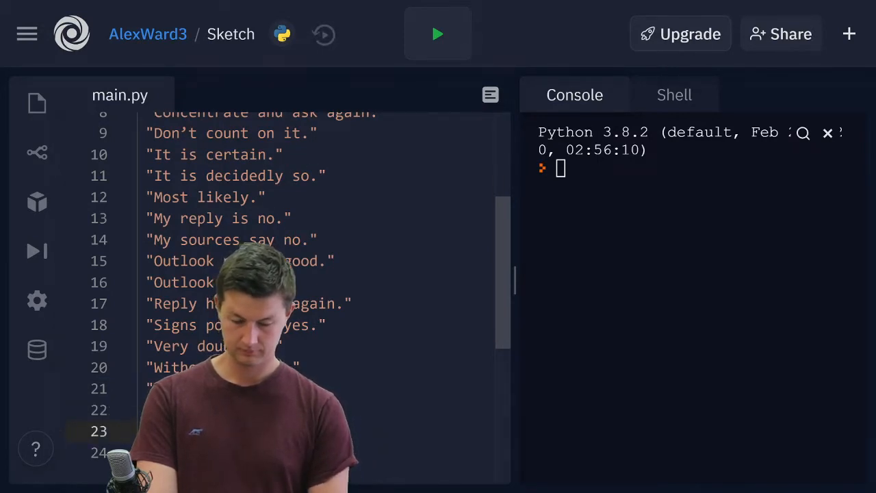
scroll(up, 3)
text(,)
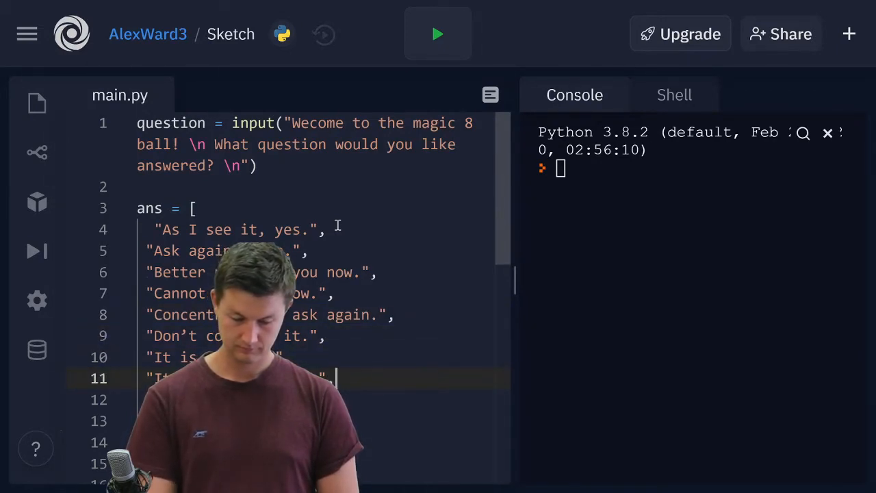
key(Return)
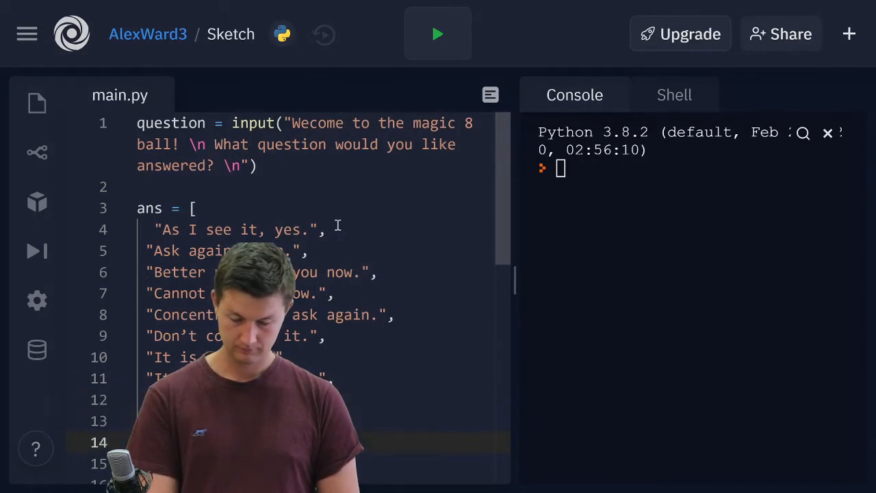
scroll(down, 3)
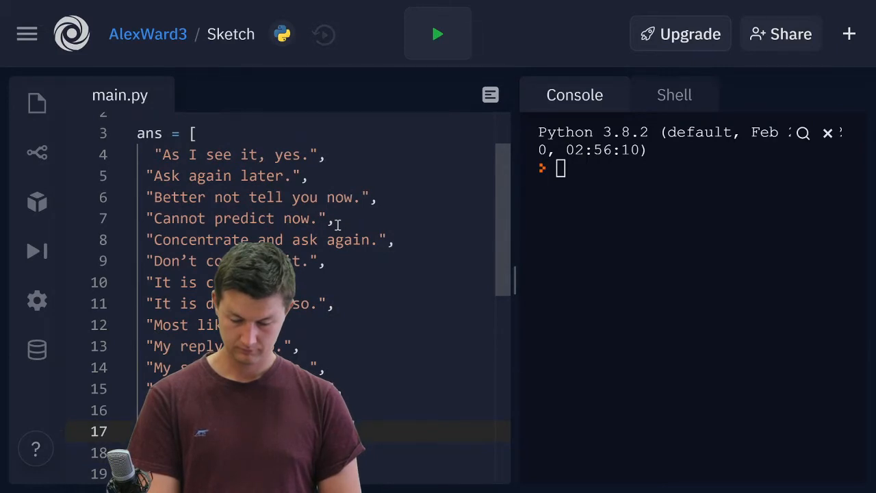
scroll(down, 3)
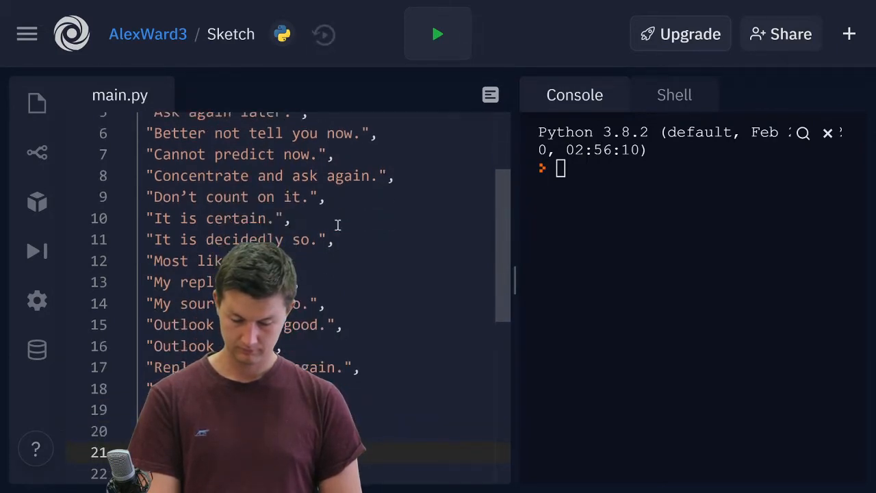
scroll(down, 3)
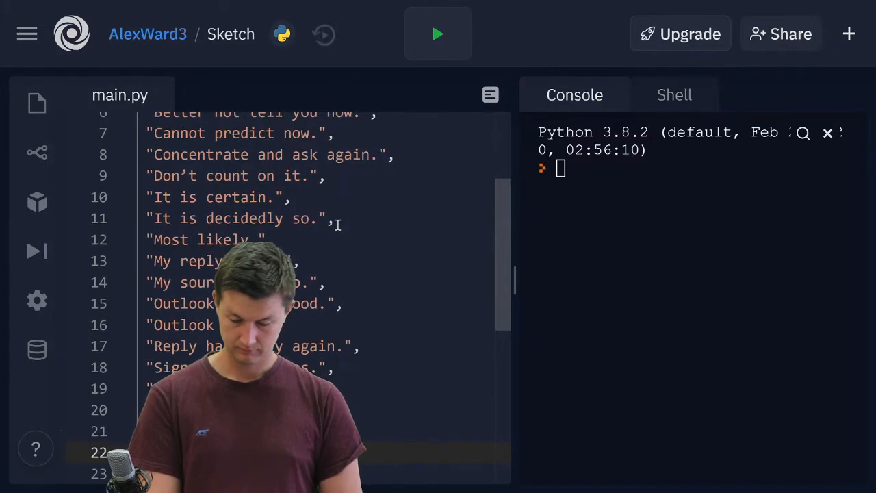
scroll(down, 3)
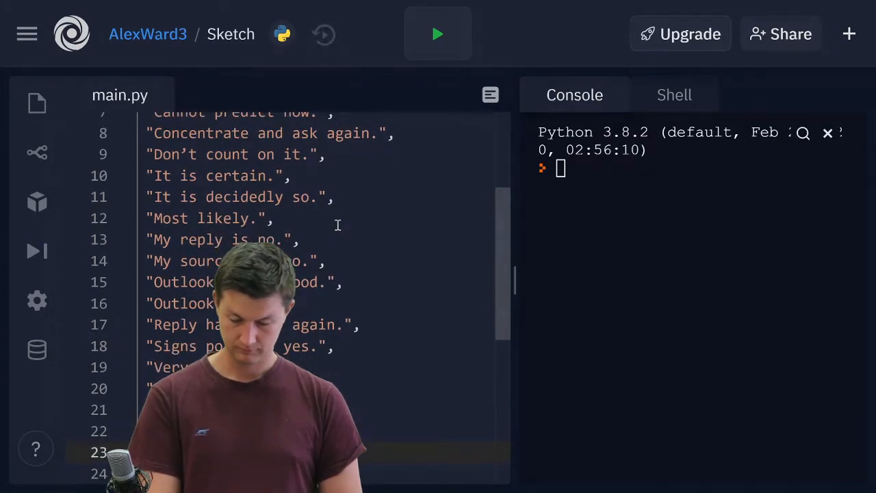
scroll(down, 3)
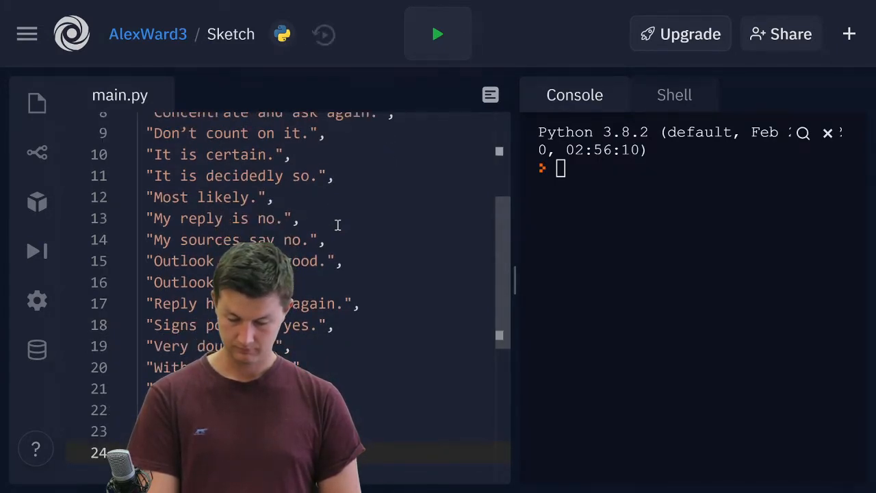
scroll(down, 3)
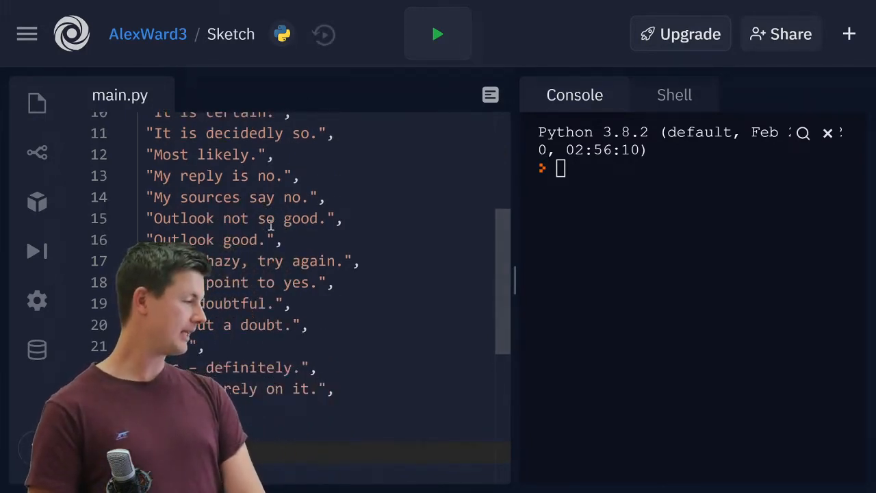
scroll(up, 3)
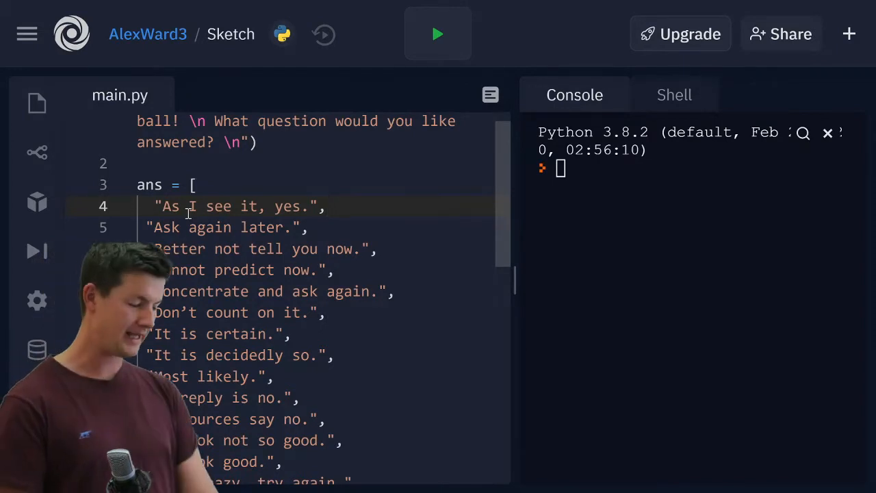
scroll(down, 3)
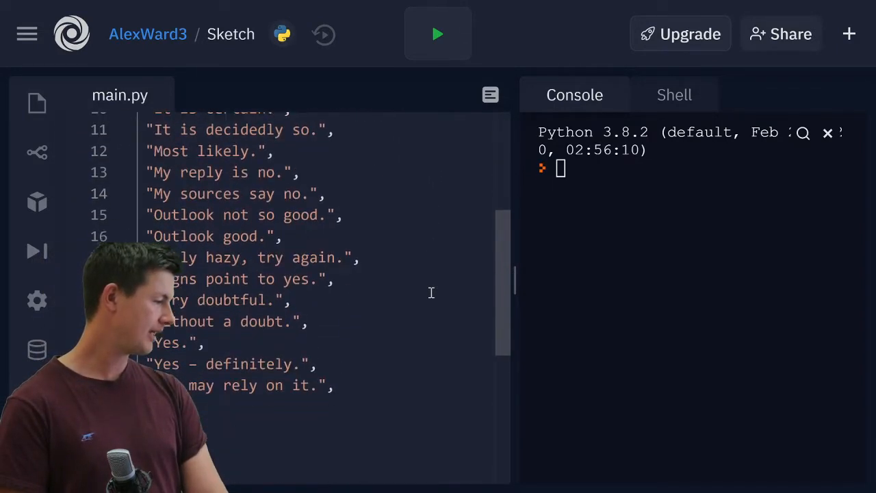
scroll(down, 3)
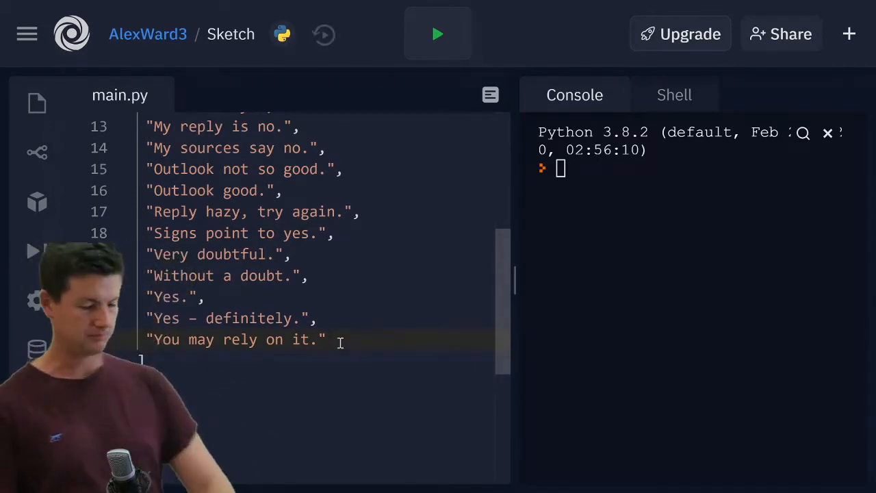
scroll(up, 3)
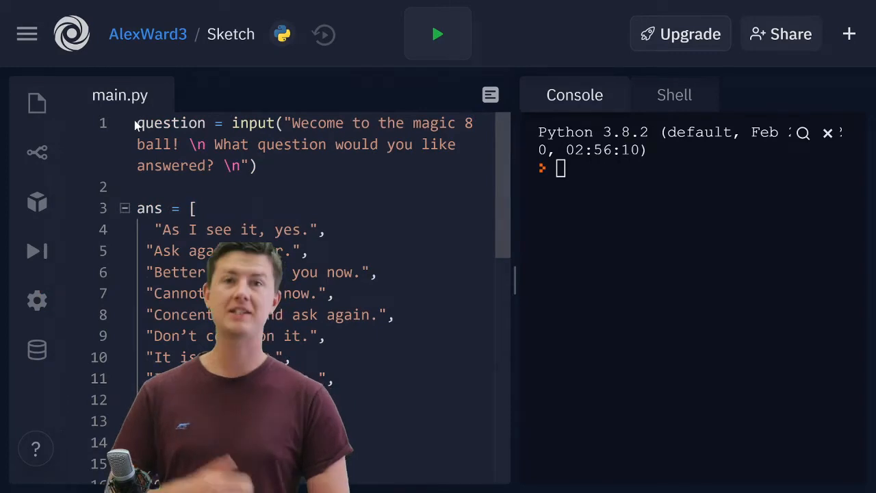
scroll(down, 3)
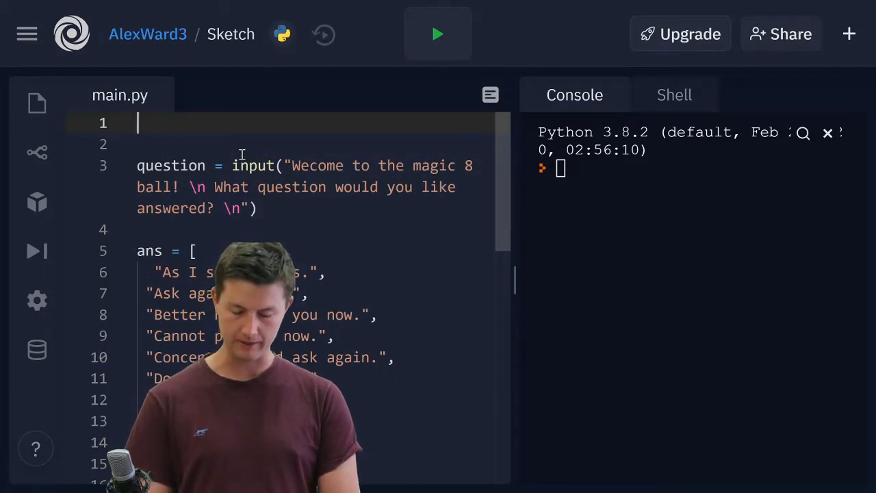
Begin the top line as from random import cho...
text(from rand)
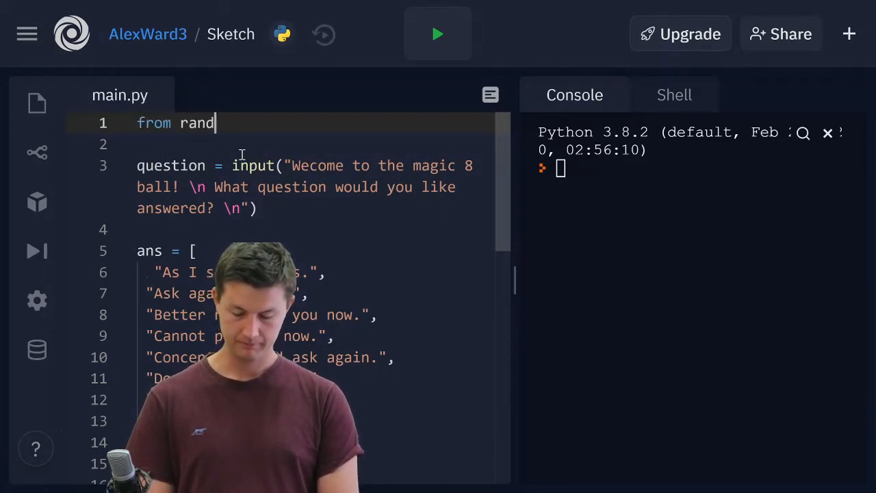
text(om)
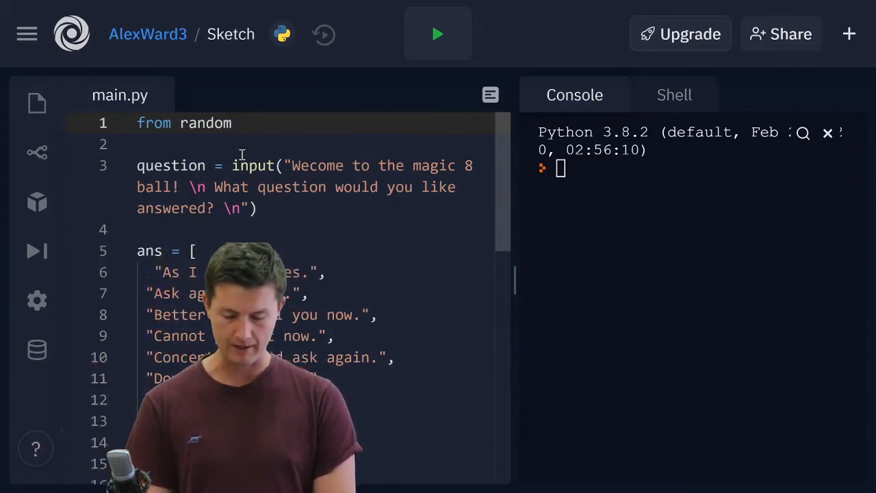
text(import cho)
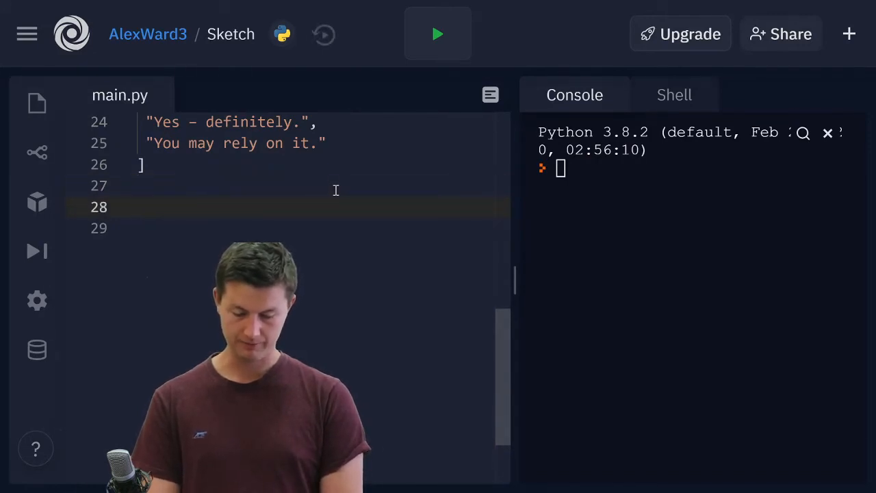
Add print(ans.choice()) on line 28 below the list.
text(print()
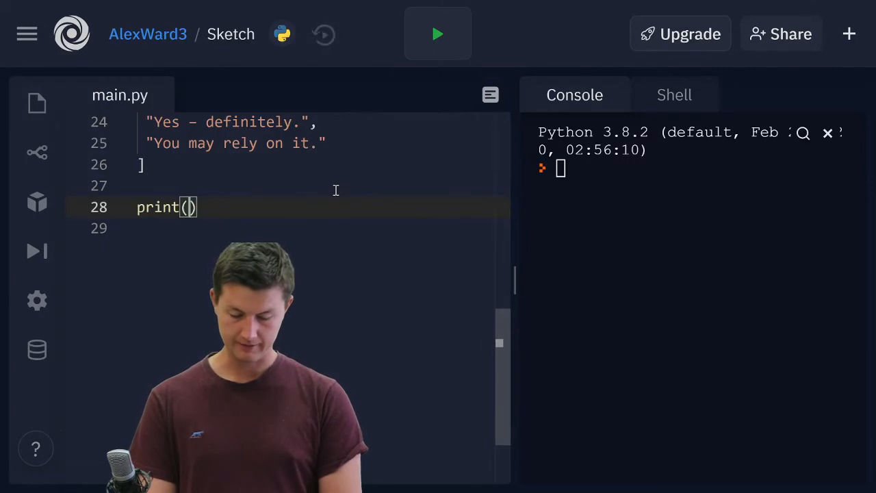
text(ans.c)
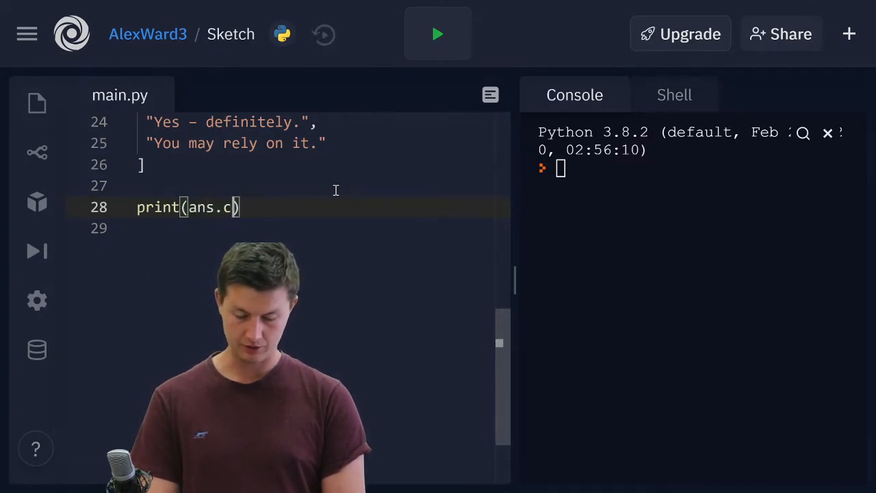
text(hoice())
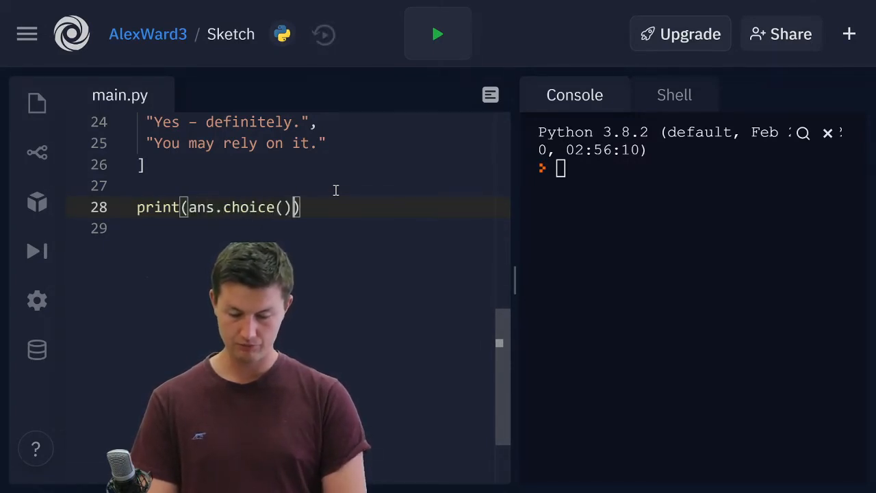
Rename ans to replies in the print line and in the list definition.
double_click(202, 207)
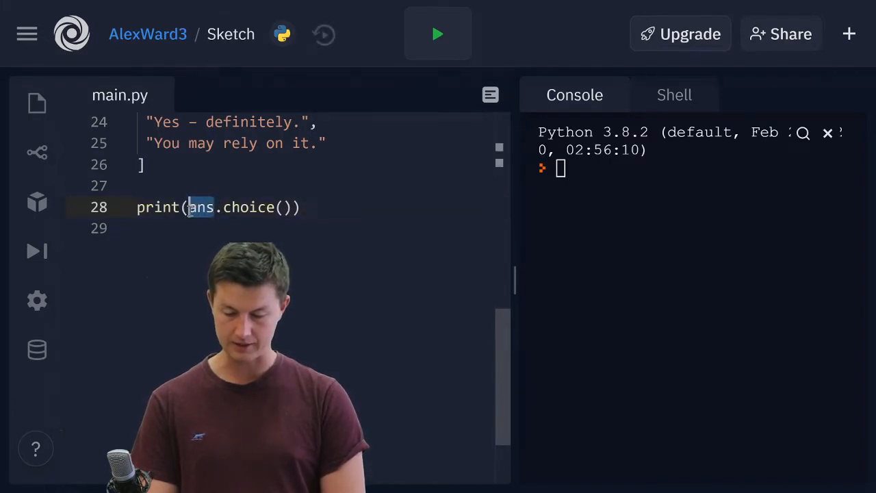
text(r)
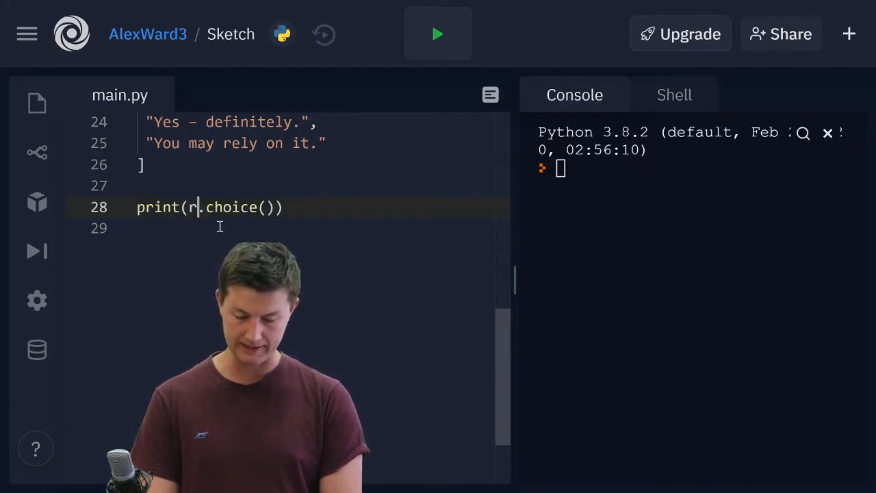
text(epl)
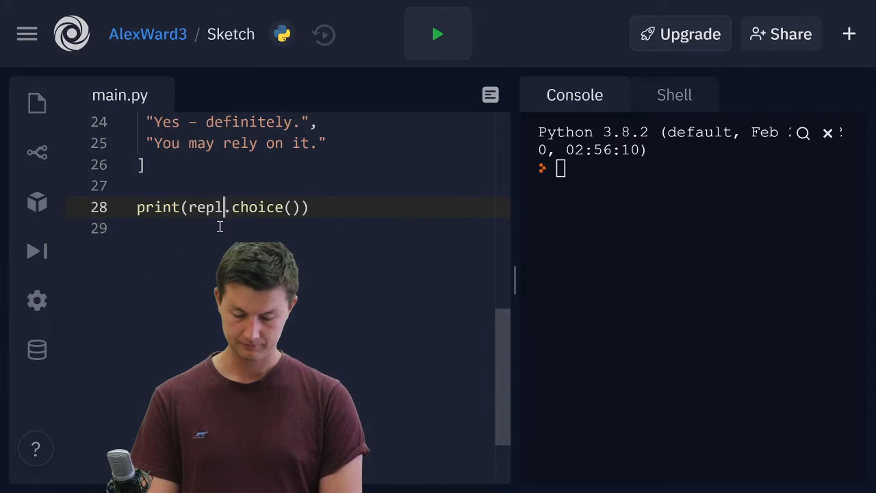
scroll(up, 3)
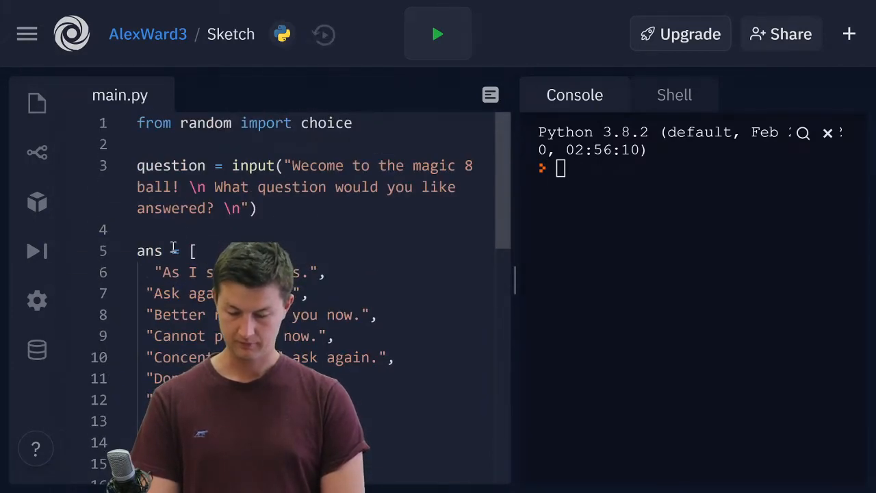
text(replie)
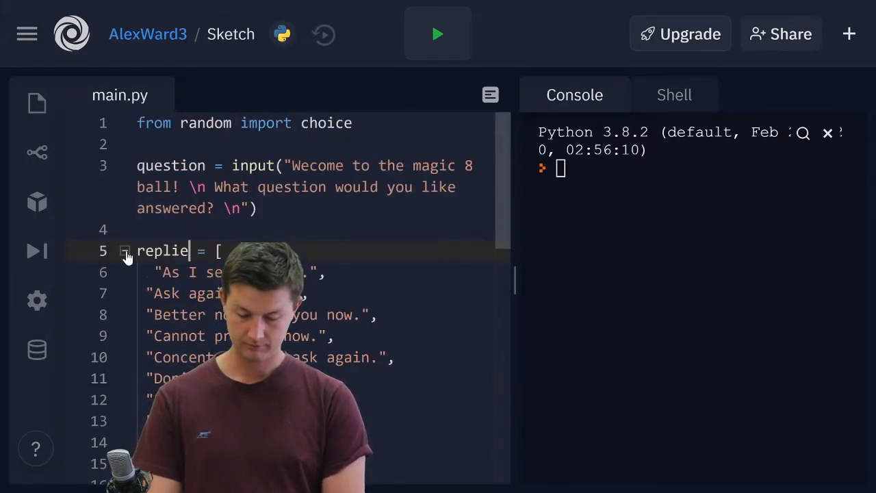
text(s)
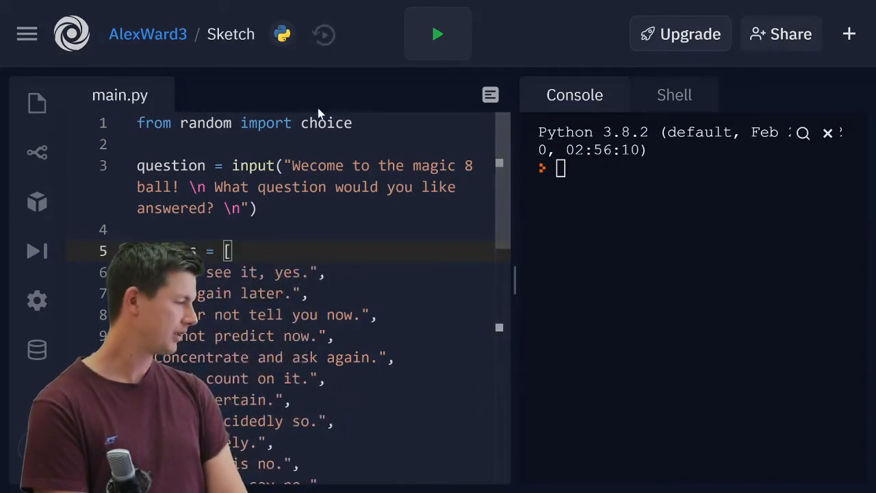
Run the program asking "will I become a millionare" and read the AttributeError about choice.
click(438, 32)
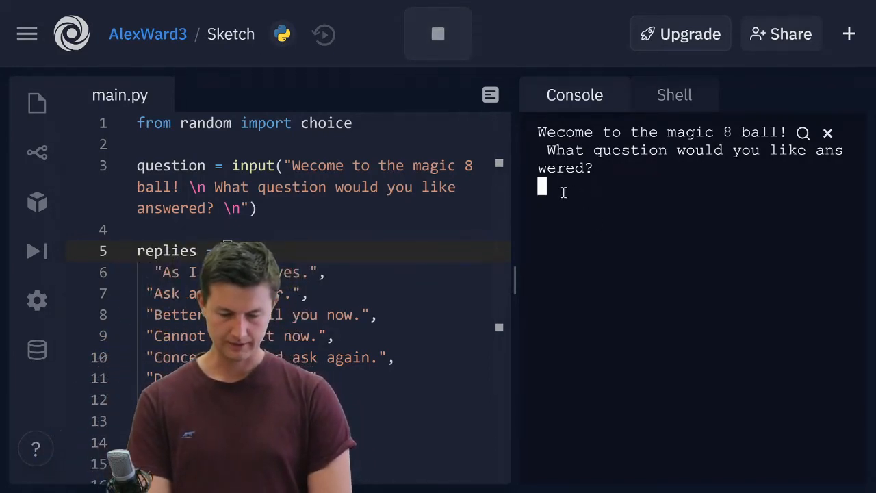
text(")
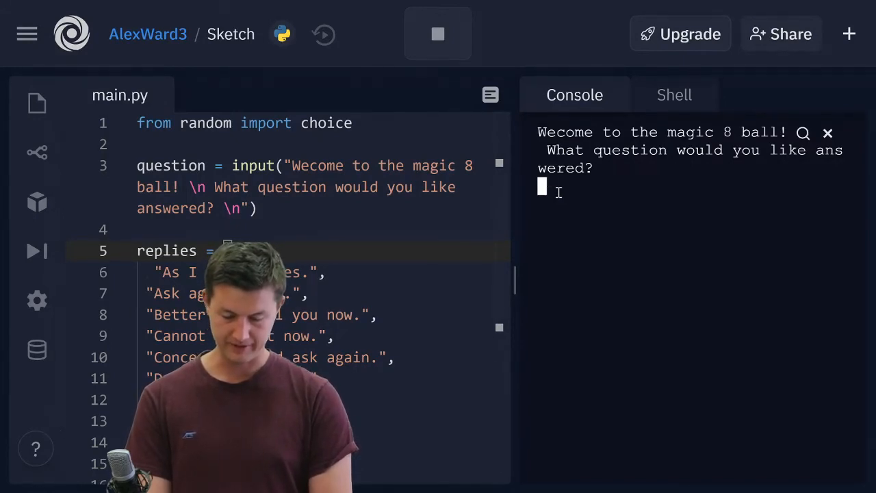
text(will)
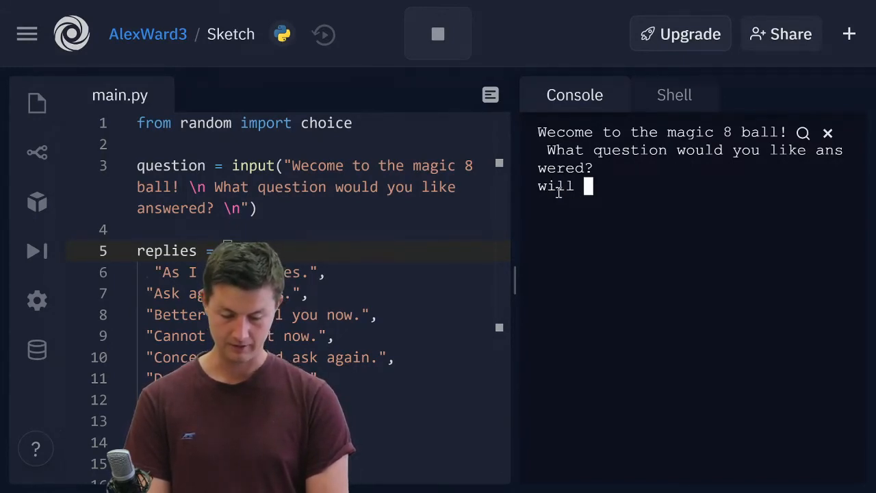
text(I become a milliona)
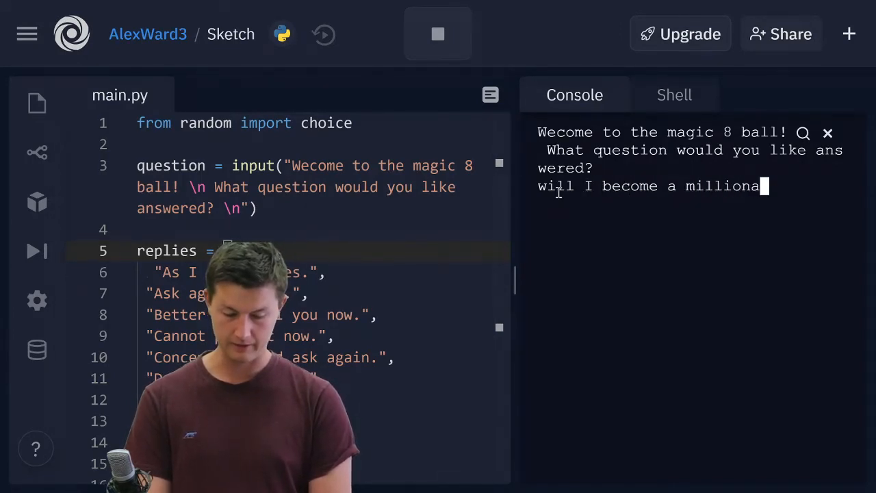
key(Return)
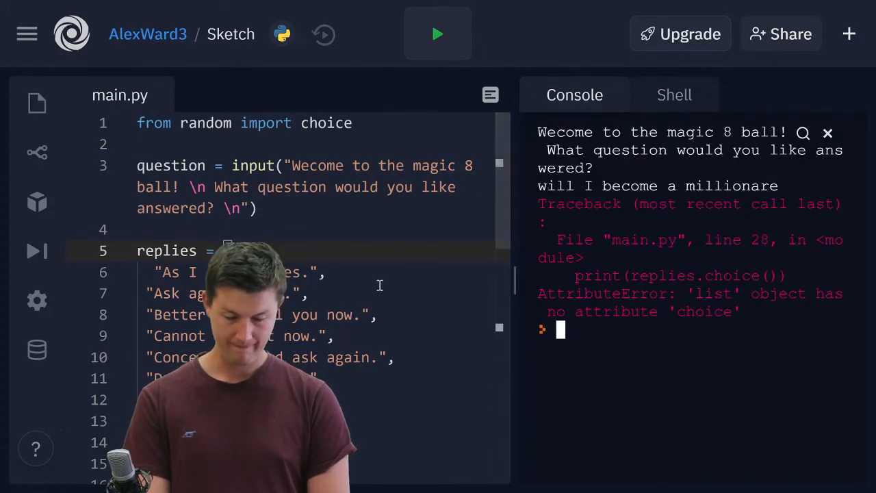
scroll(down, 3)
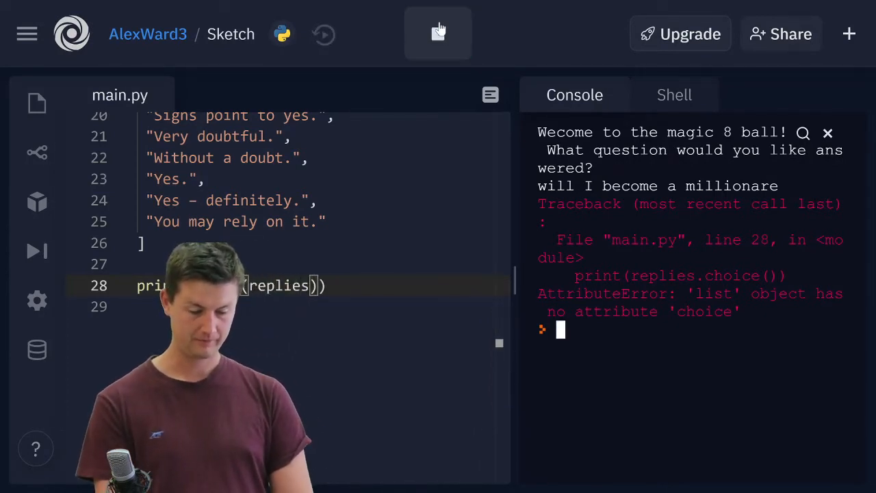
Re-run asking "will I become an astronaut?" and complete line 28 as print(choice(replies)).
click(438, 33)
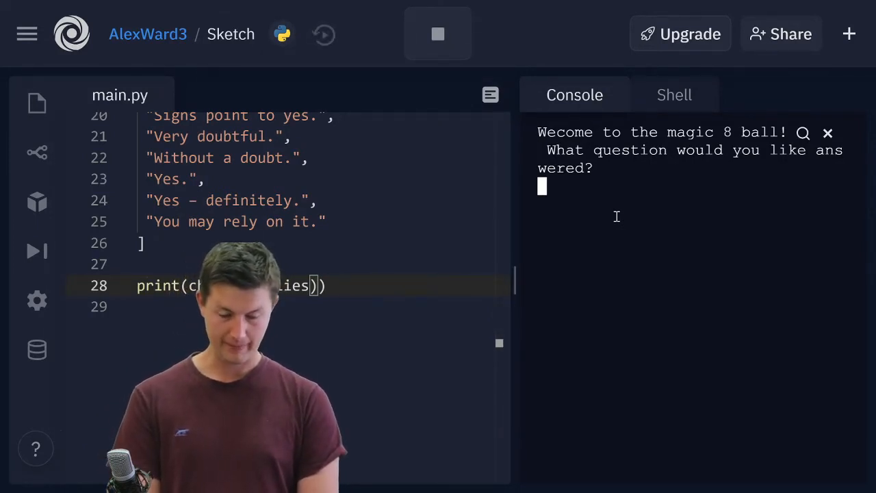
text(will u)
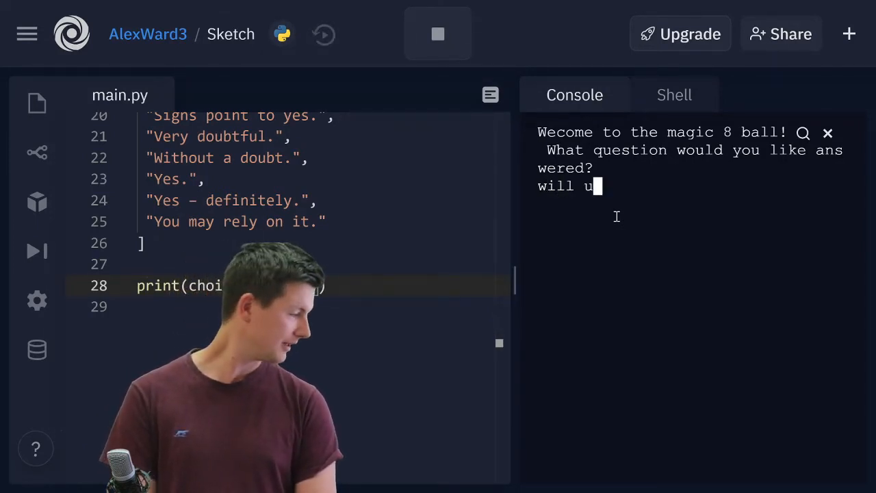
text(I)
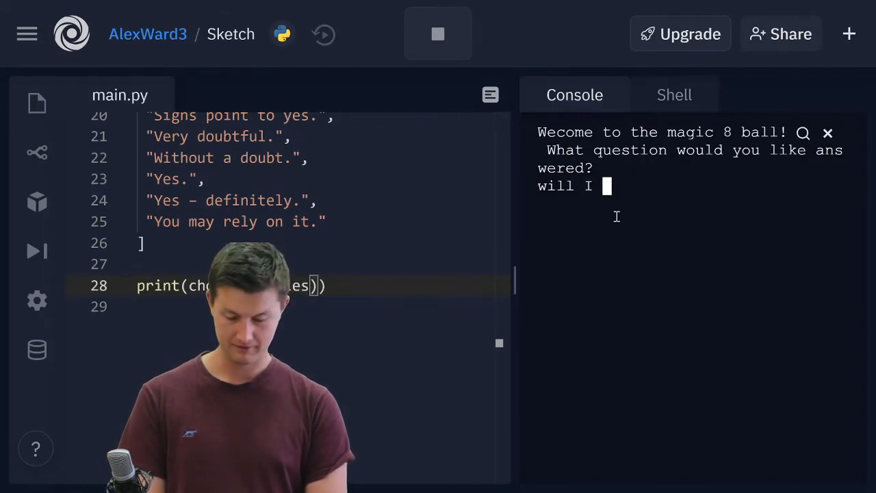
text(become a)
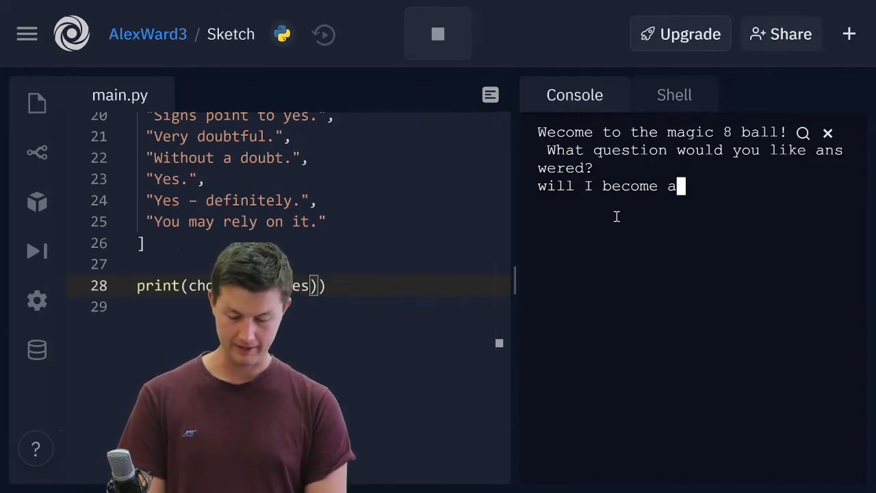
text(n astro)
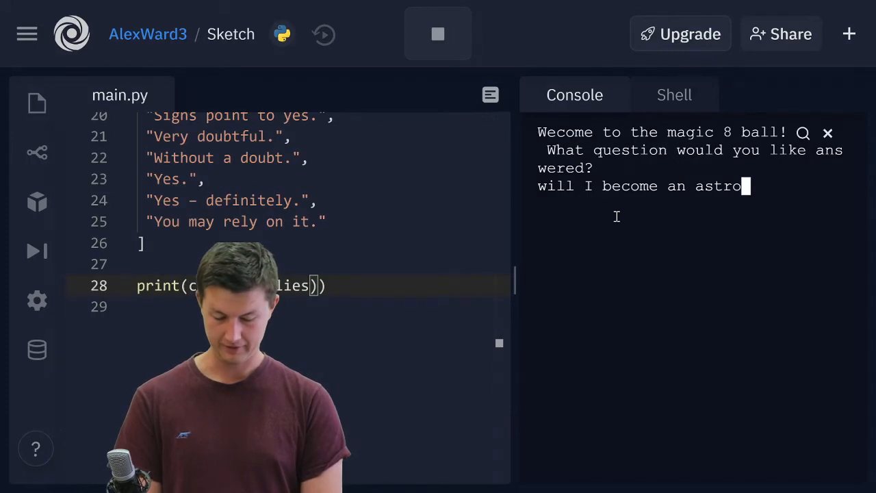
key(Return)
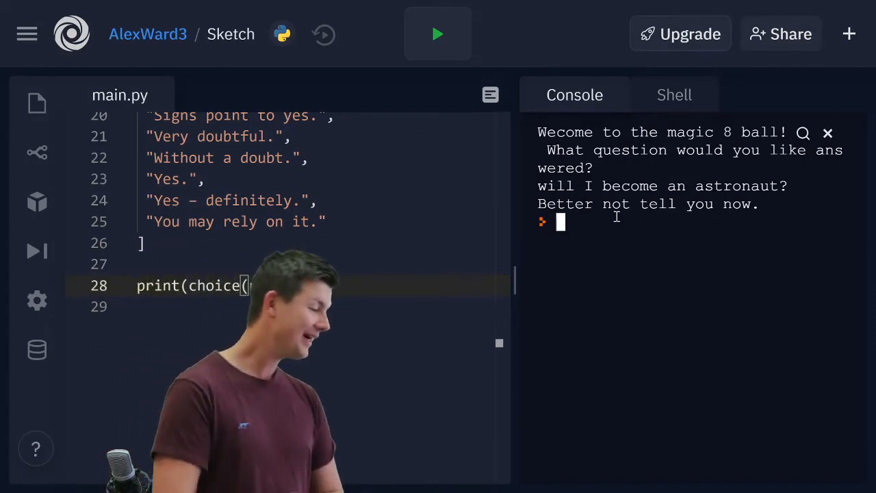
text(replies)))
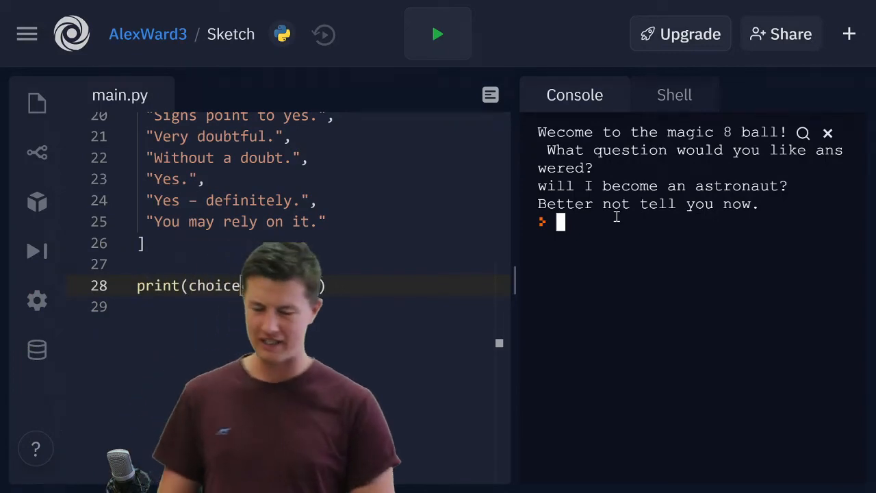
Add while True: above and indent print(choice(replies)) inside the loop.
scroll(up, 3)
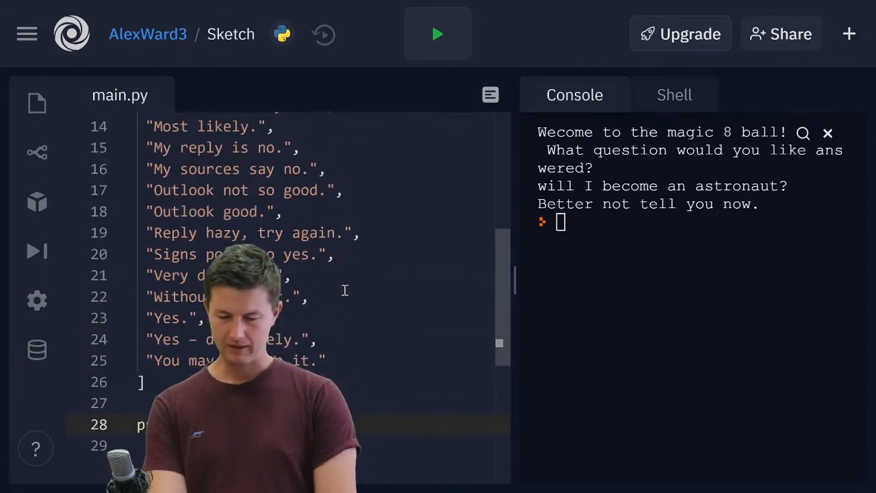
scroll(up, 3)
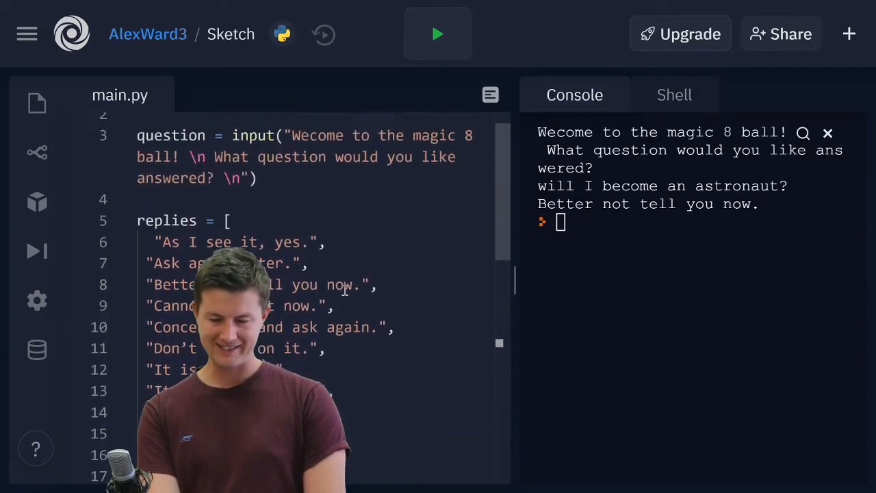
scroll(down, 3)
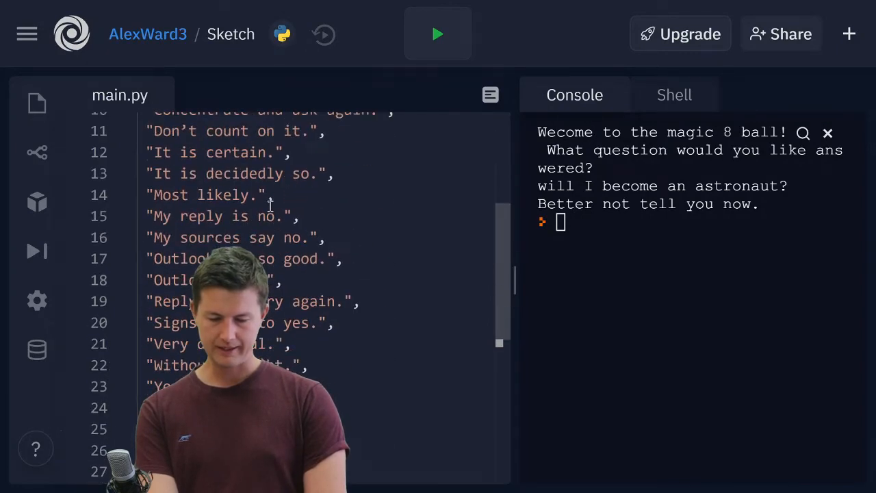
scroll(down, 3)
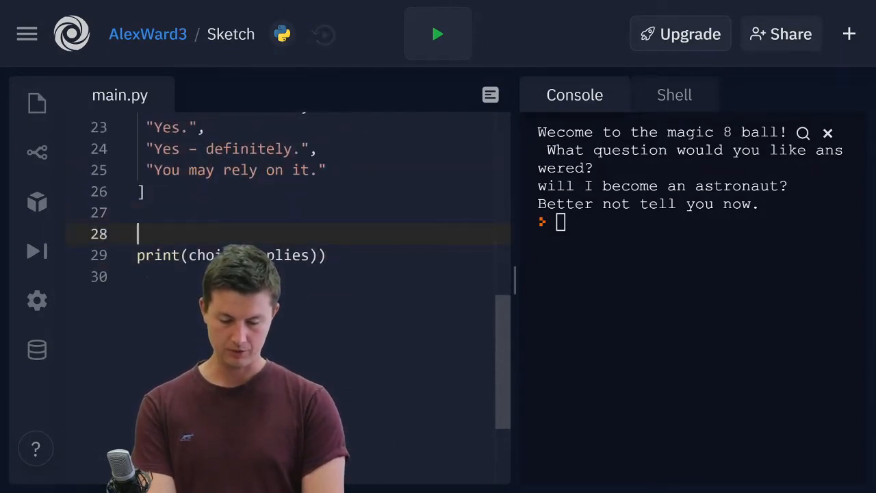
text(while)
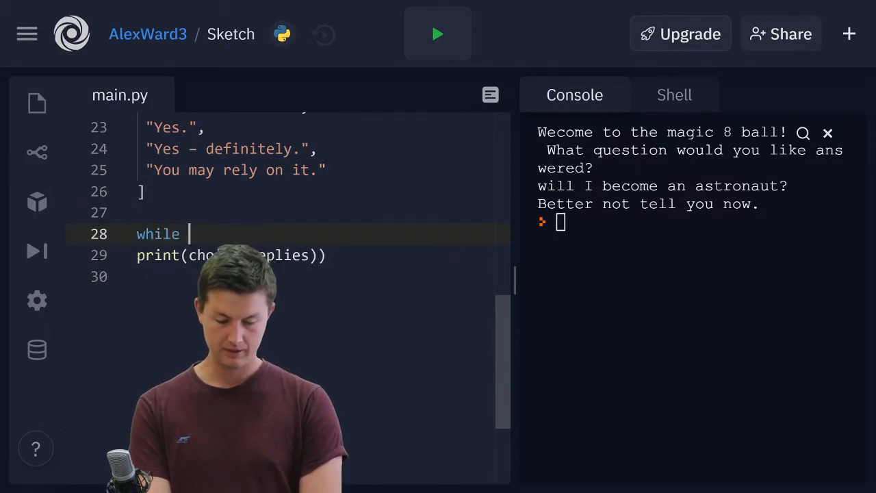
text(Tr)
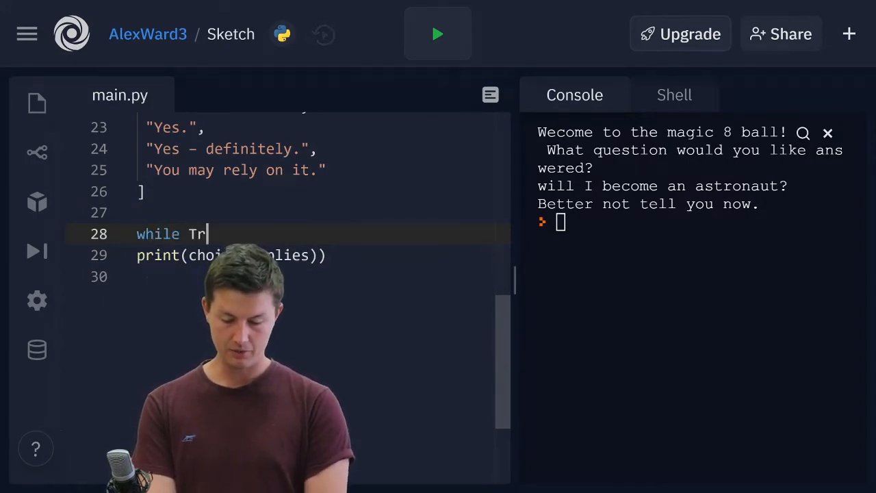
text(ue:)
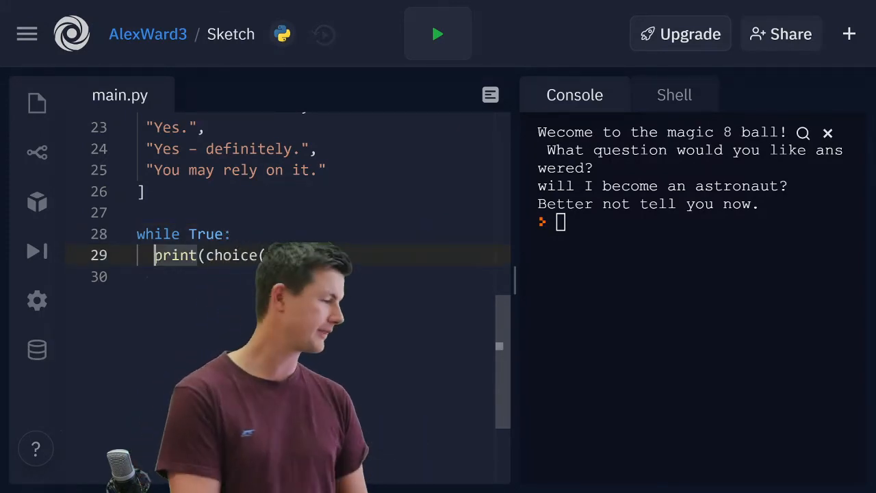
text(replies)))
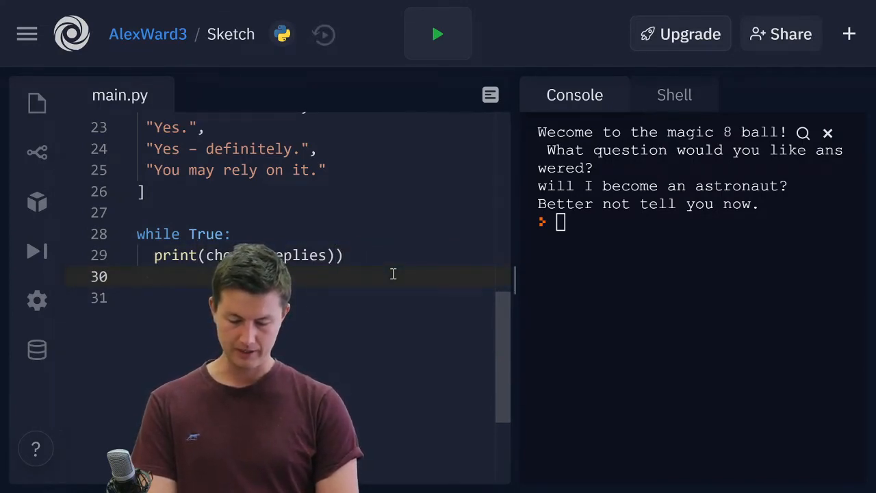
Add question = input("Ask another question \n") inside the loop and relaunch the program.
scroll(up, 3)
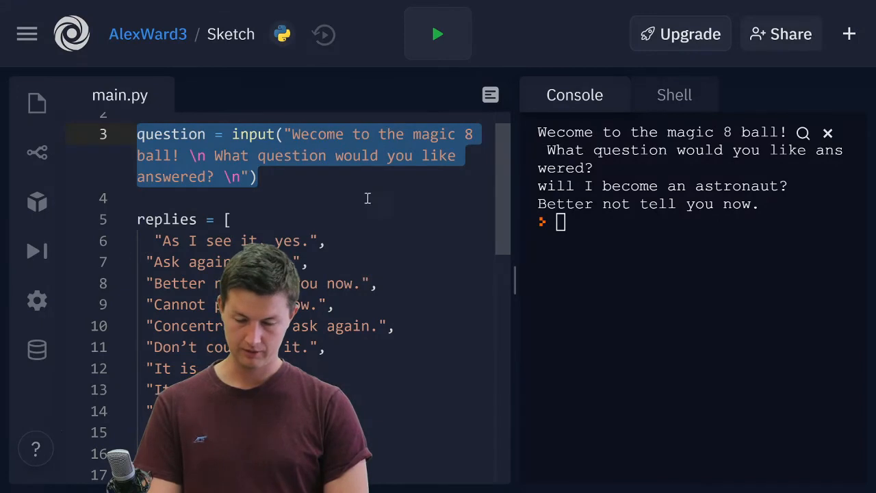
scroll(down, 3)
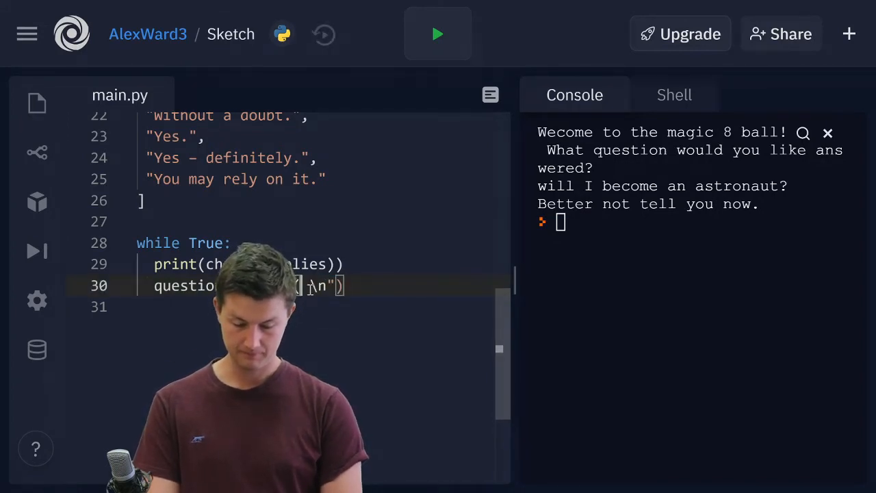
text(Ask ")
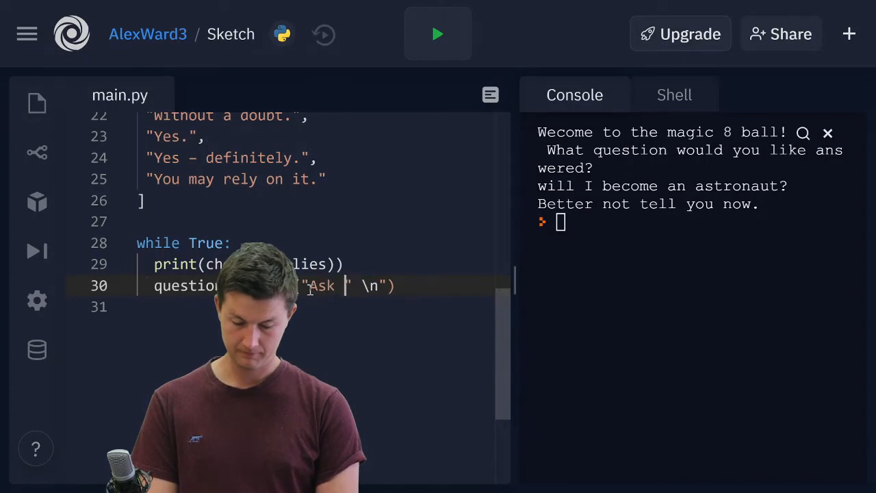
text(another)
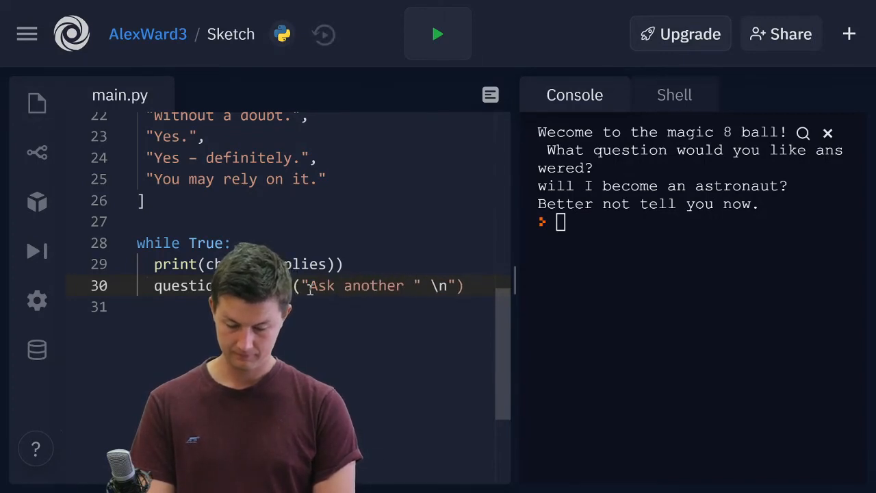
text(questio)
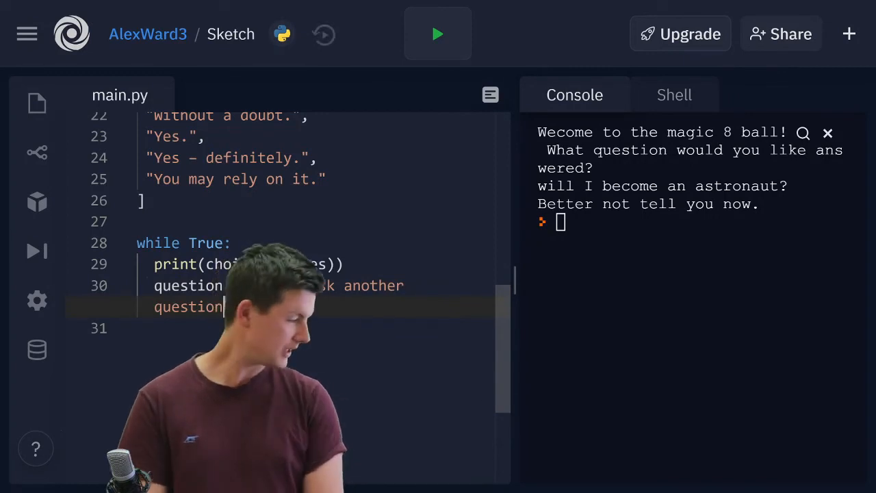
scroll(down, 3)
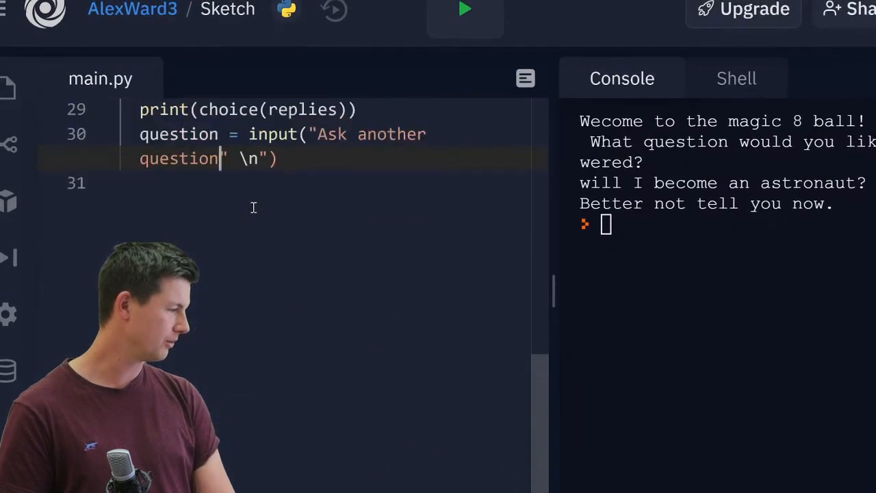
scroll(up, 3)
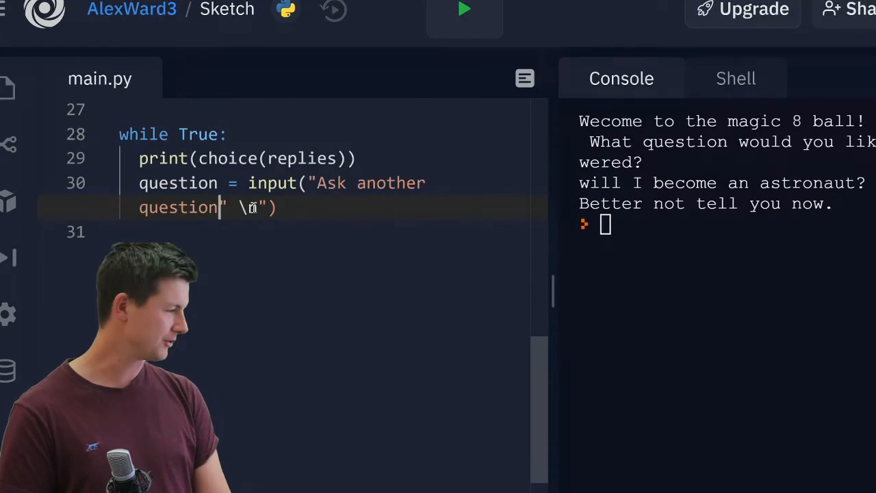
text(n)
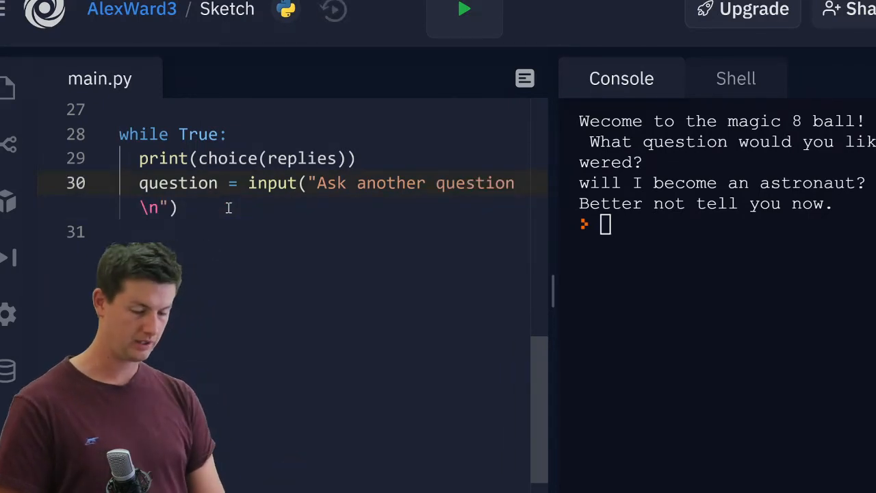
click(464, 8)
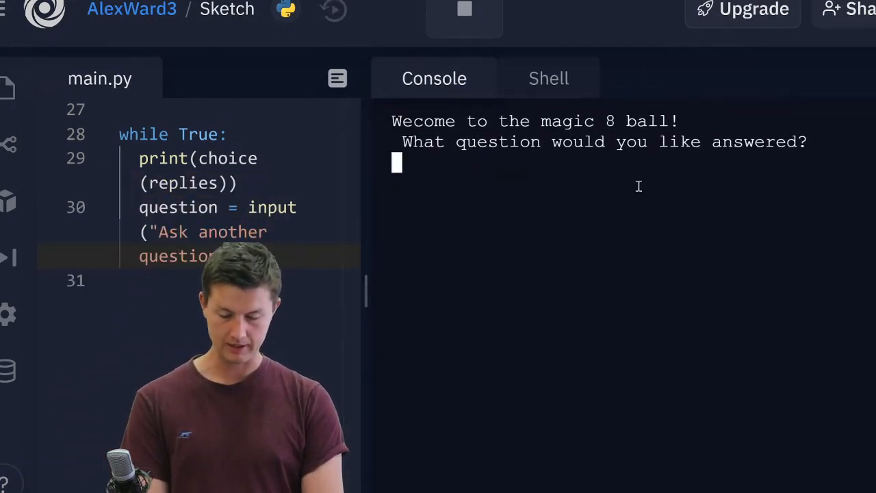
Ask the 8-Ball "Do you know my future?" in the Console and get a random reply.
text(Do yo)
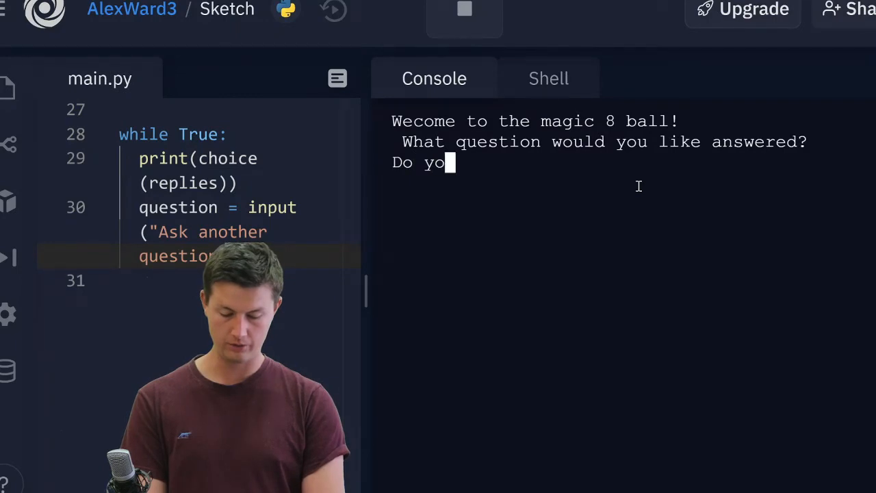
text(u know my)
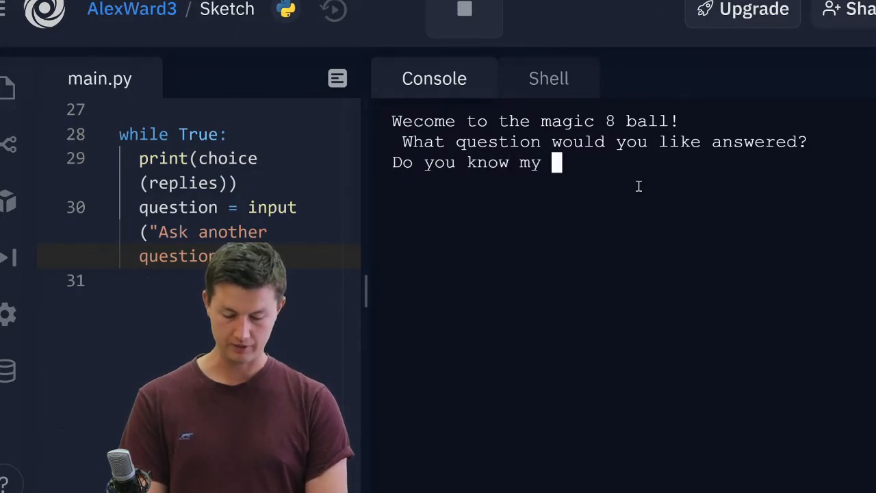
text(future?)
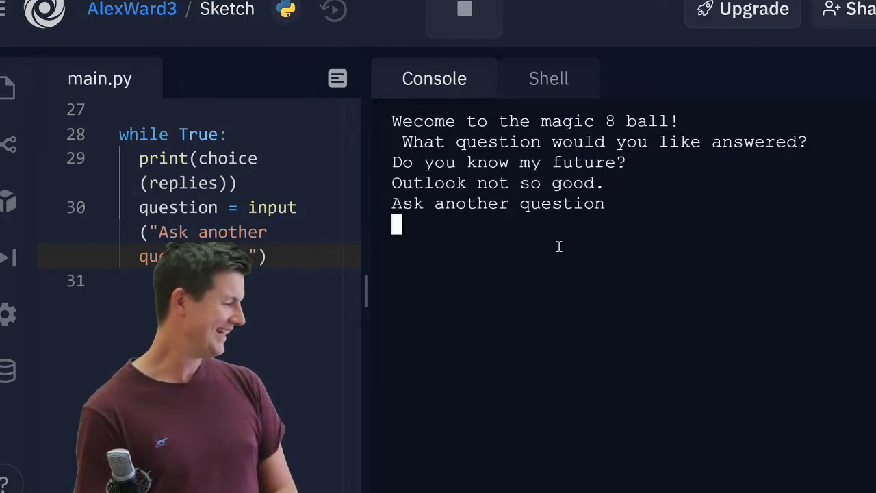
Ask "Do you know my friends future?", fixing a typo, and see it prompt for another question.
text(Do you)
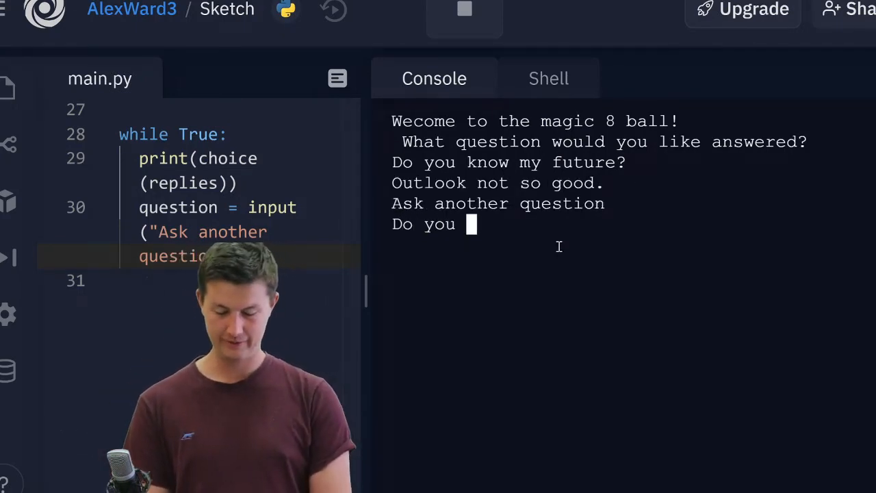
text(know my)
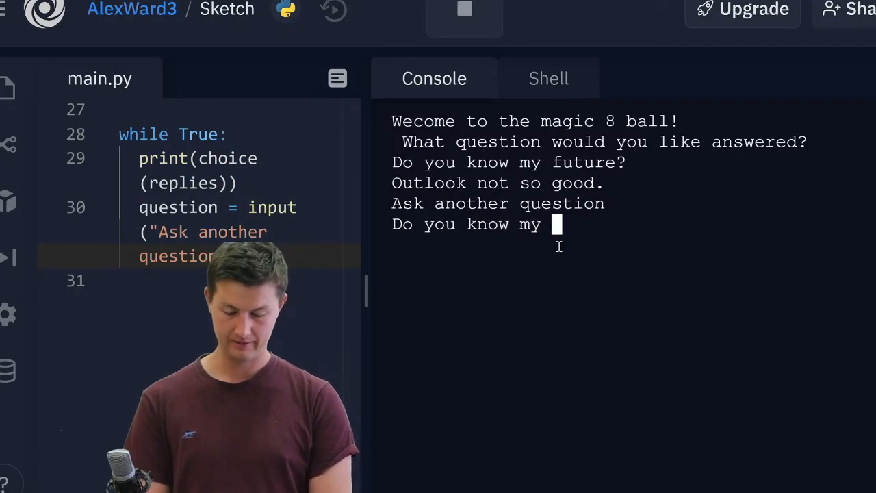
text(firnd)
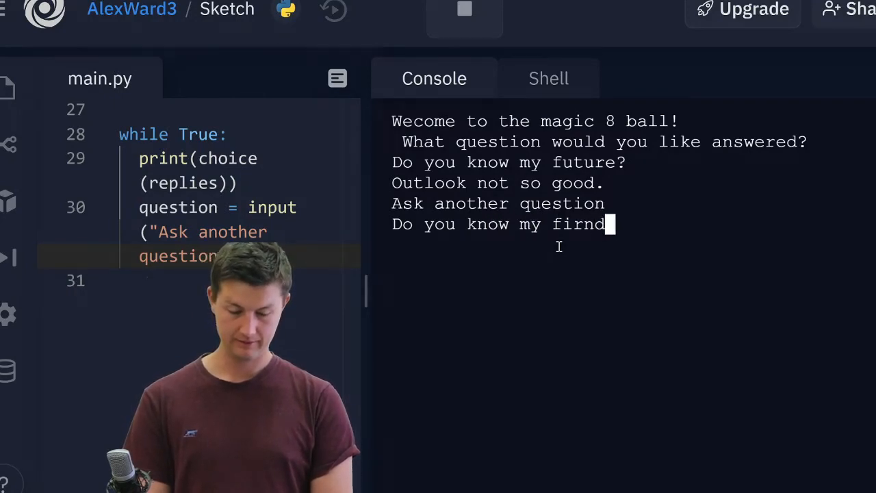
key(Backspace)
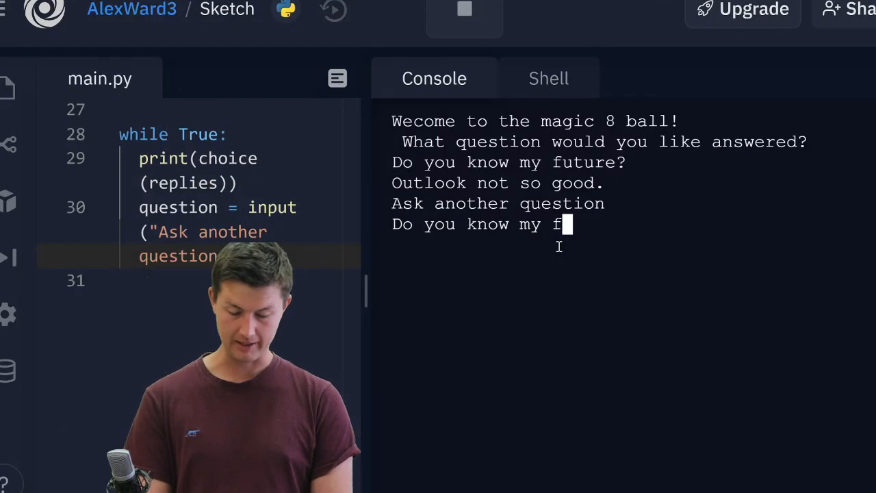
text(ri)
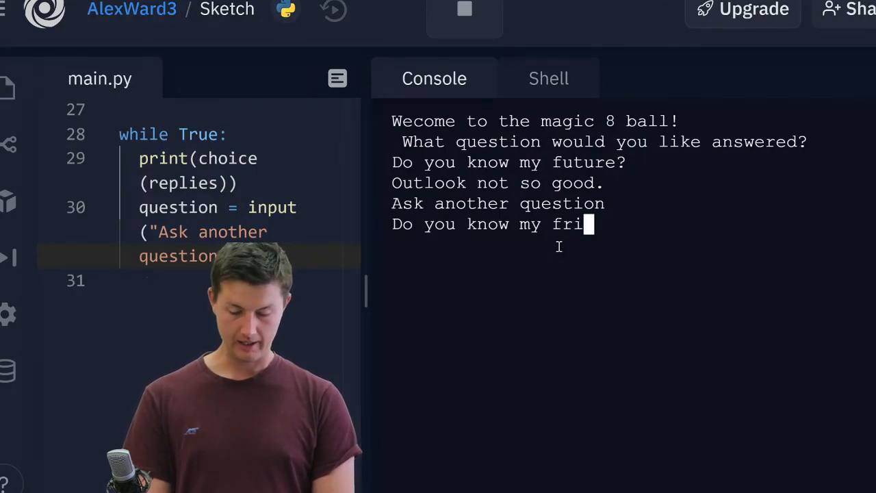
text(ends)
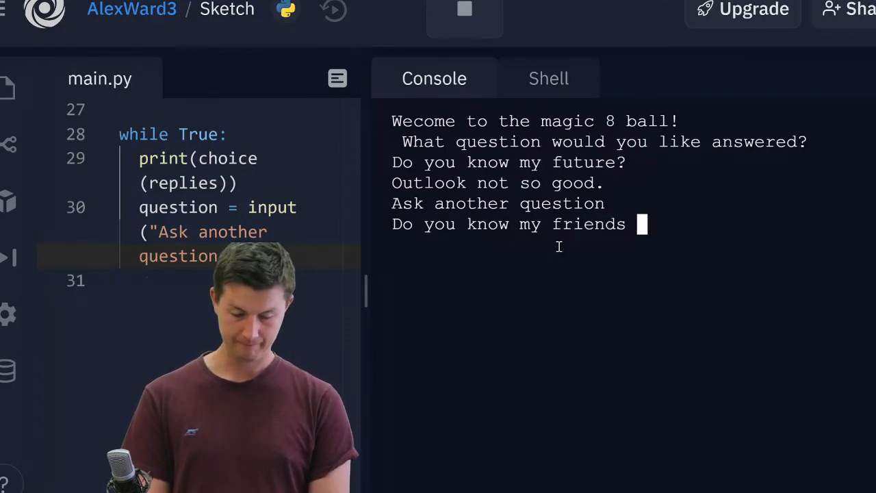
text(future?)
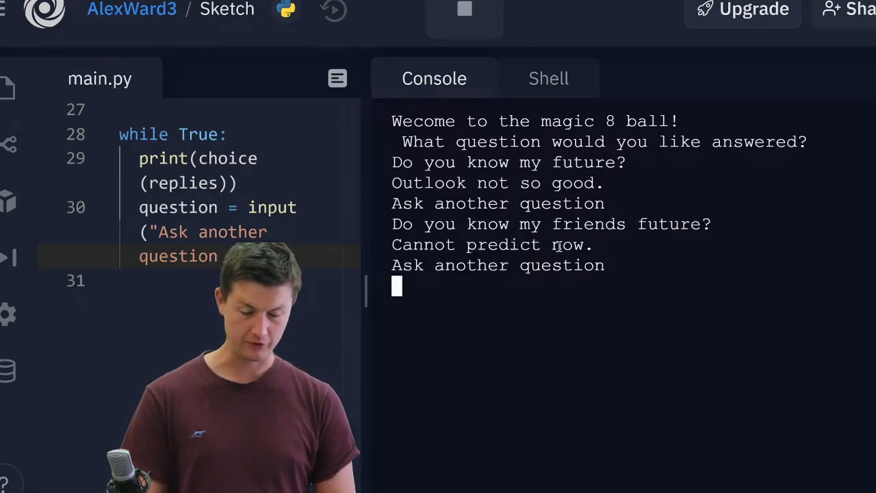
text(\n"))
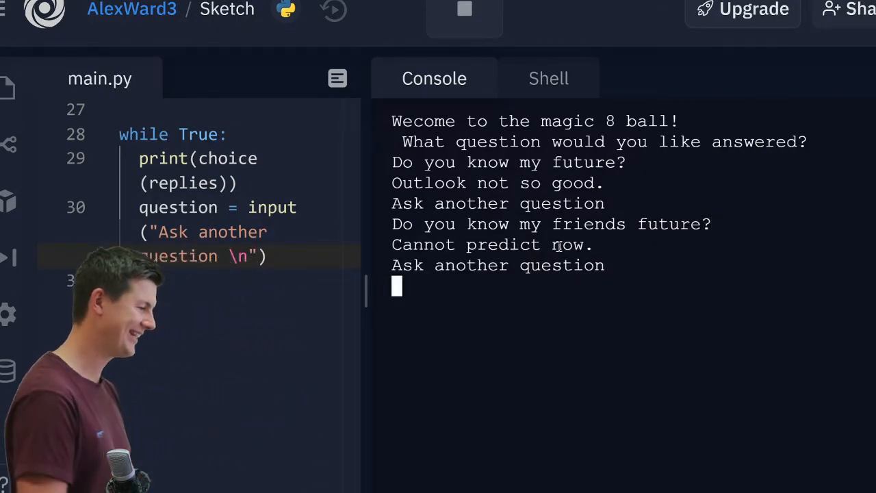